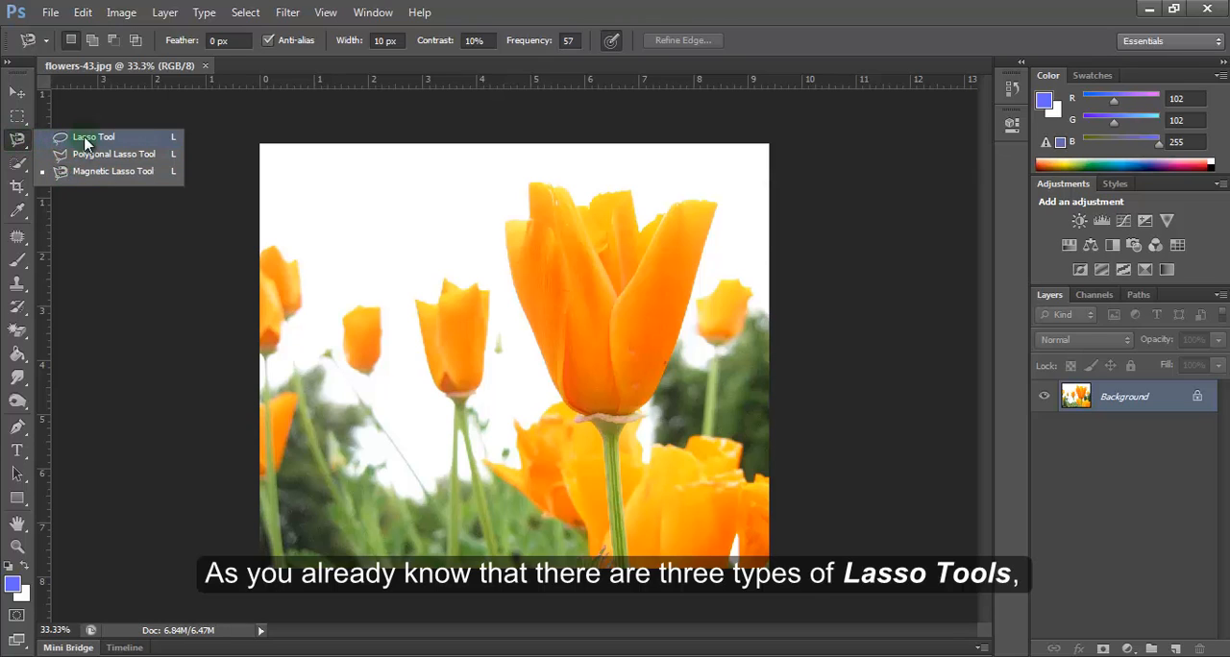
mouse_move(77, 198)
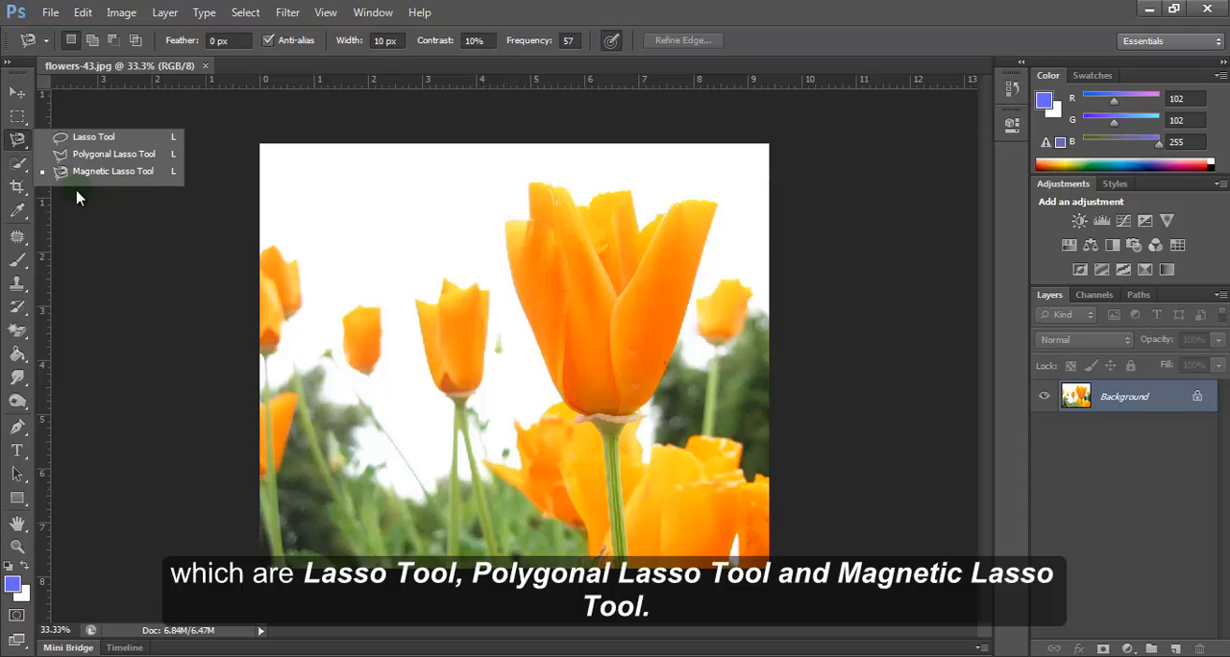
mouse_move(112, 171)
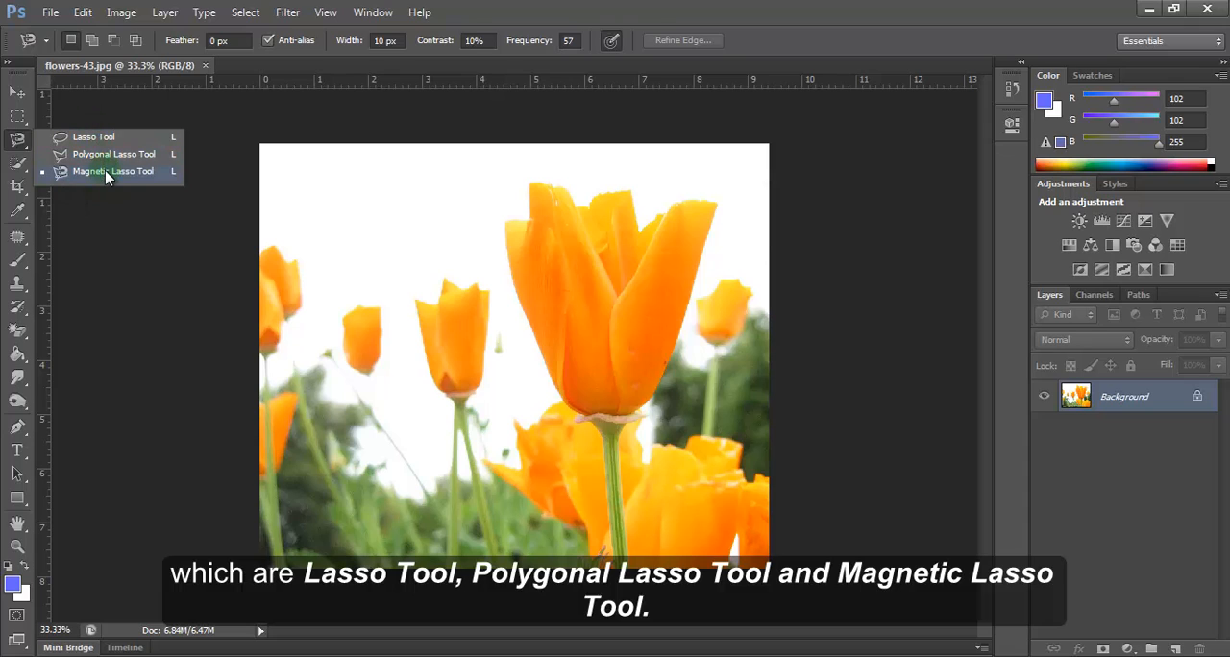
mouse_move(93, 136)
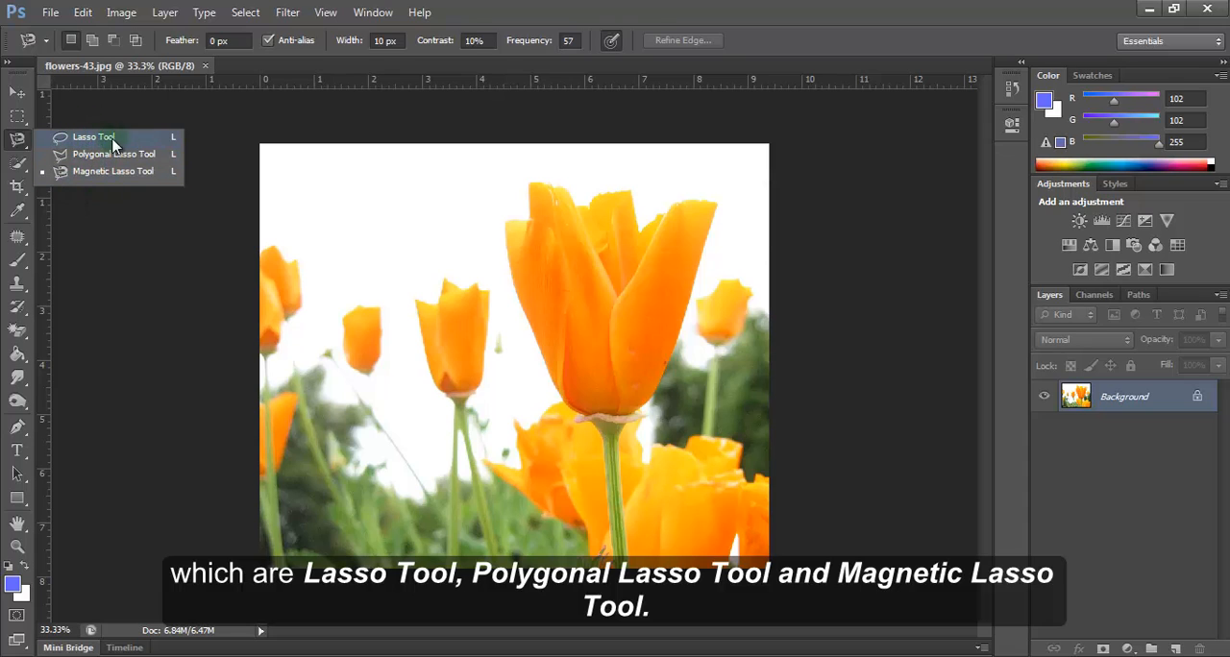
mouse_move(135, 153)
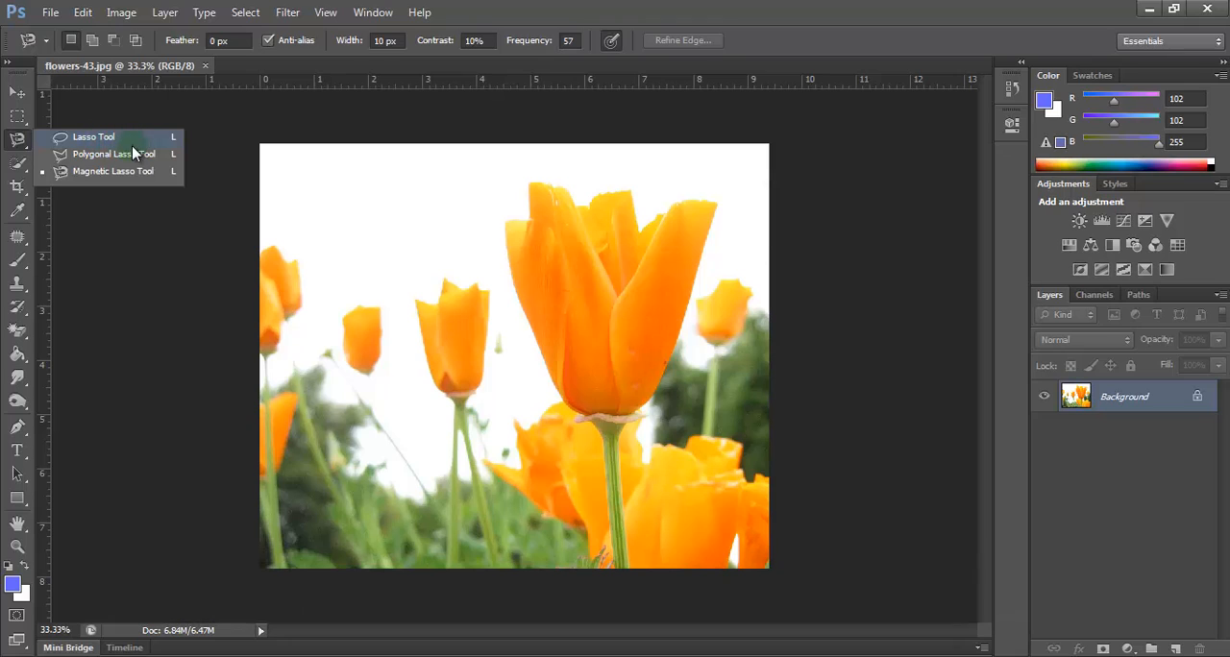
mouse_move(116, 171)
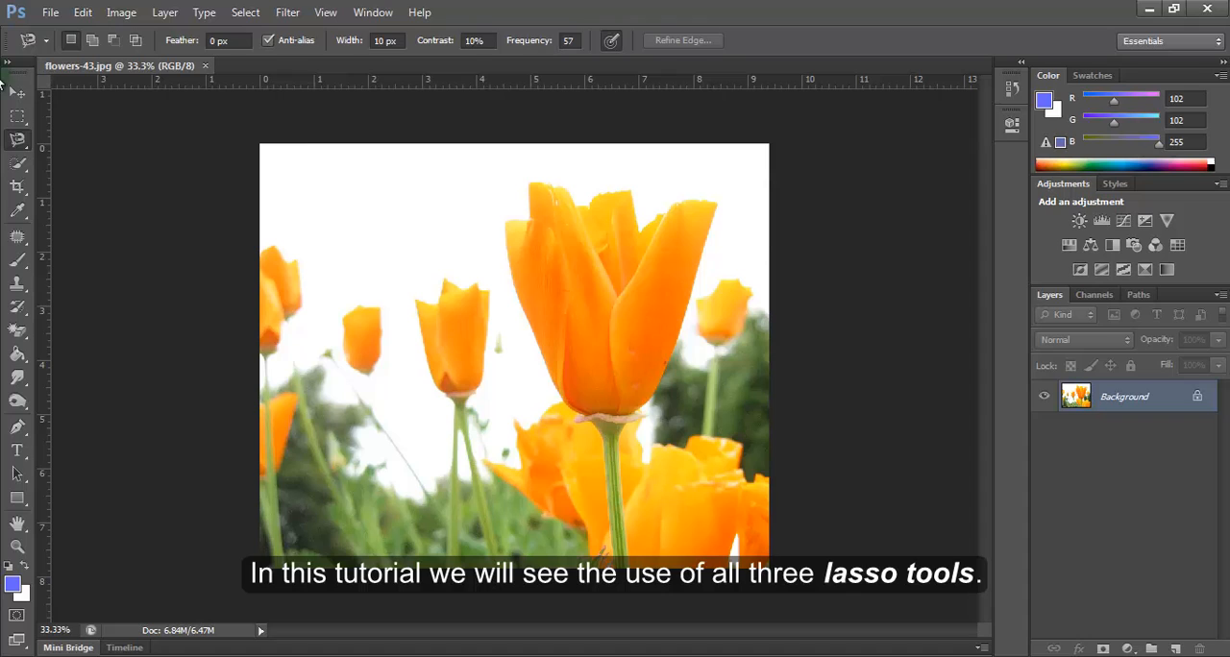
mouse_move(435, 166)
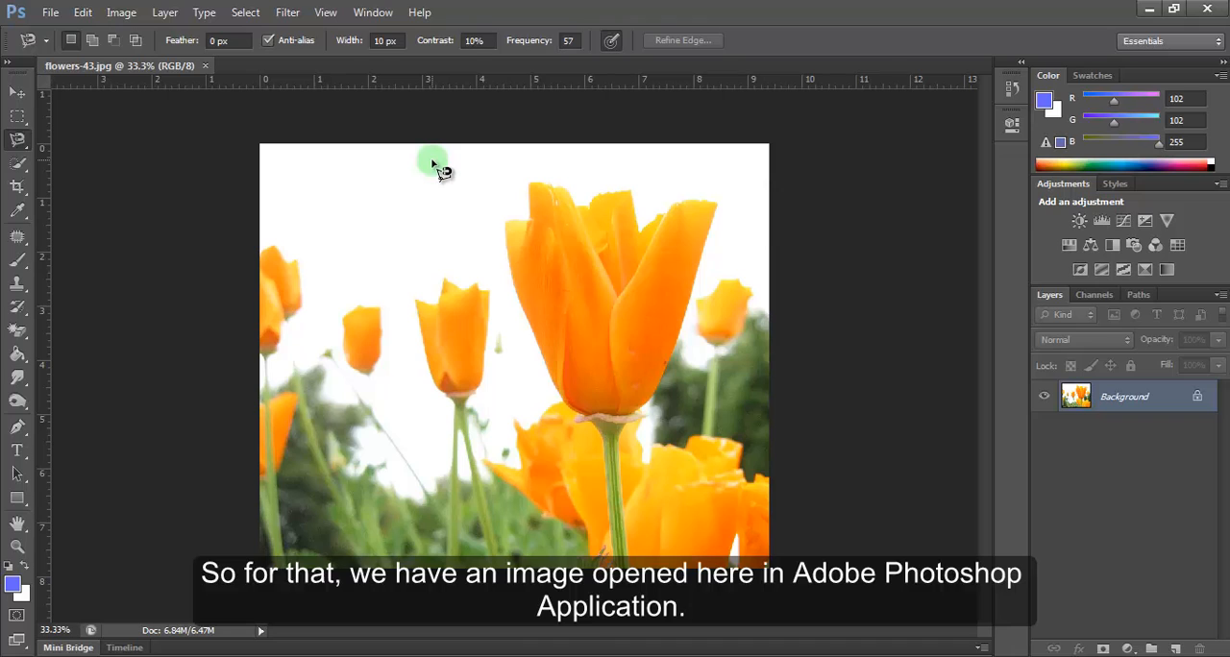
mouse_move(561, 338)
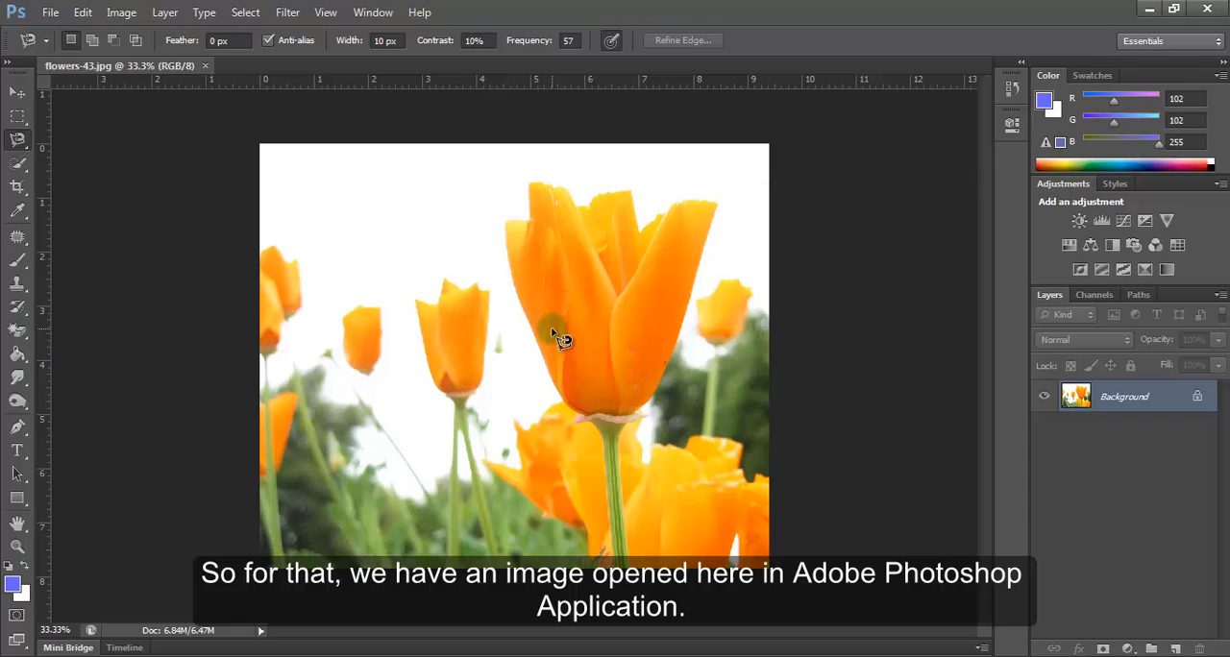
mouse_move(458, 279)
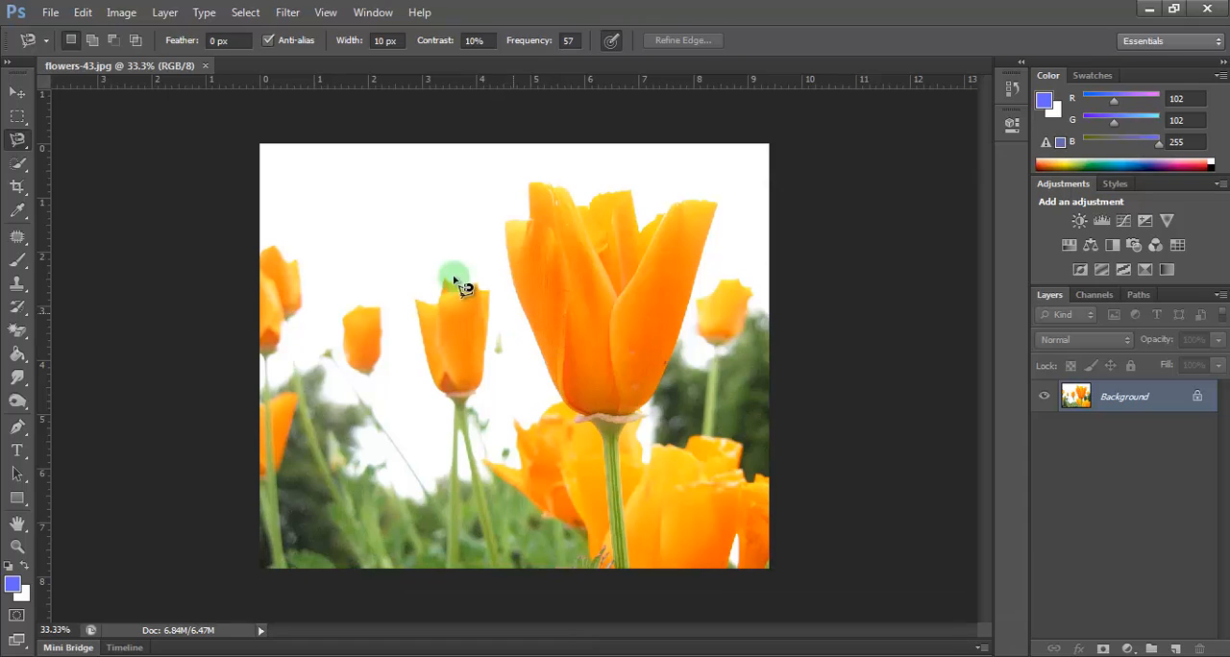
mouse_move(323, 189)
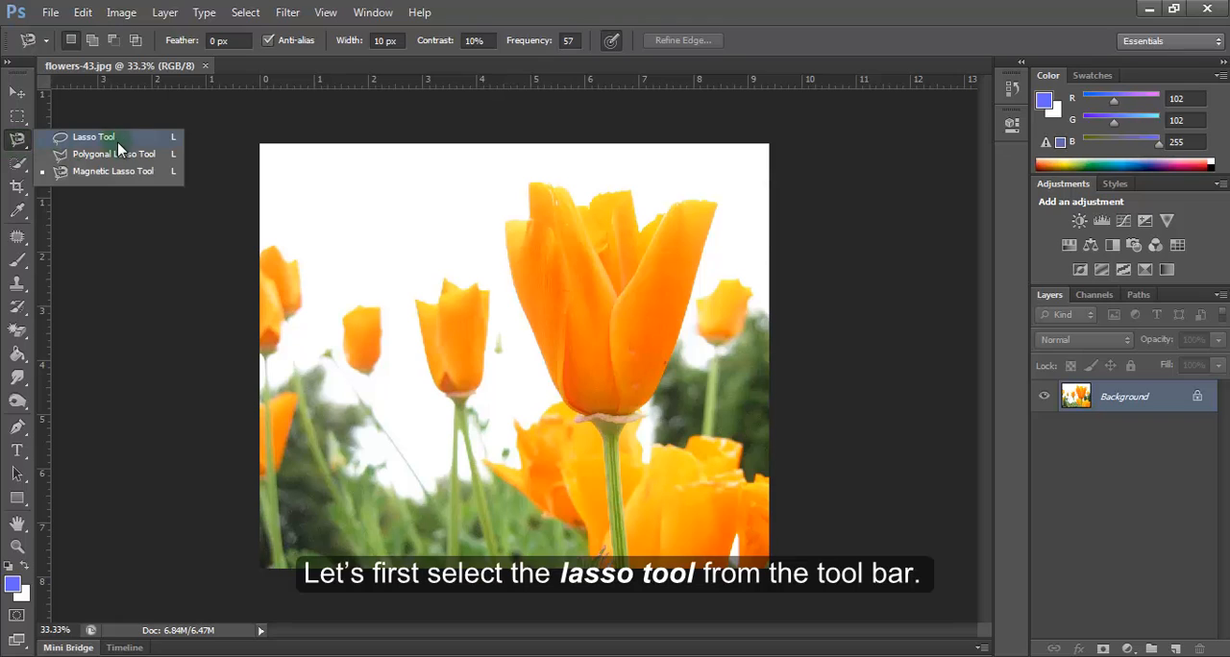
- Trace a closed Lasso selection around the large orange tulip and its stem
left_click(92, 137)
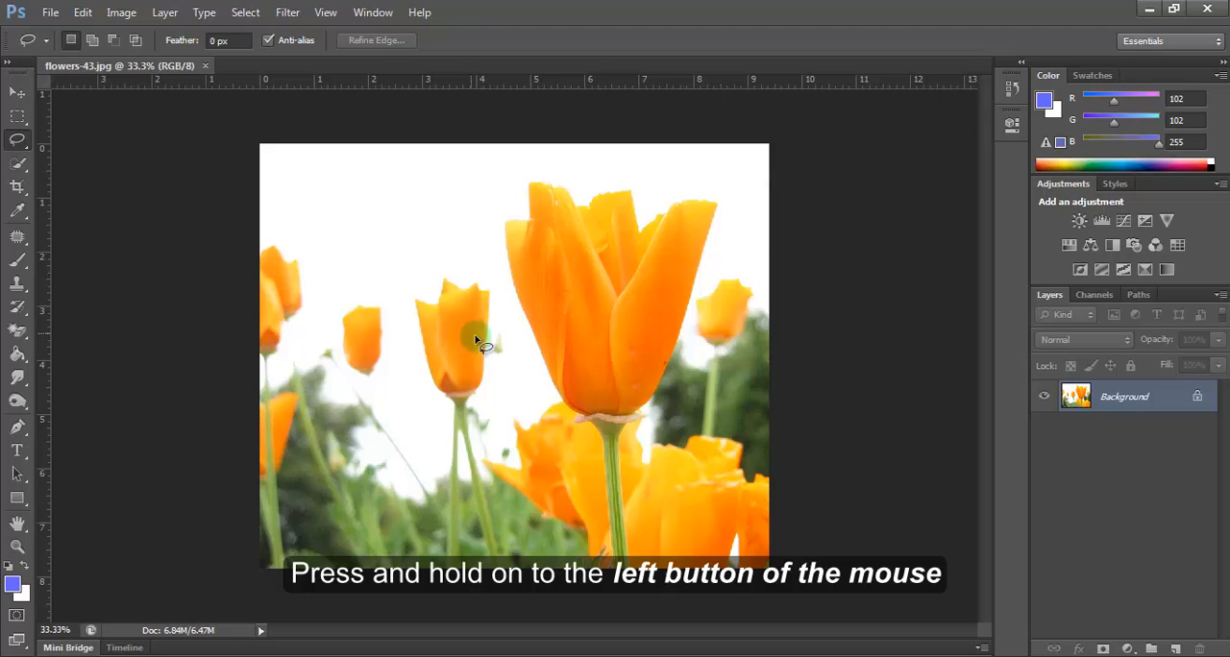
mouse_move(567, 459)
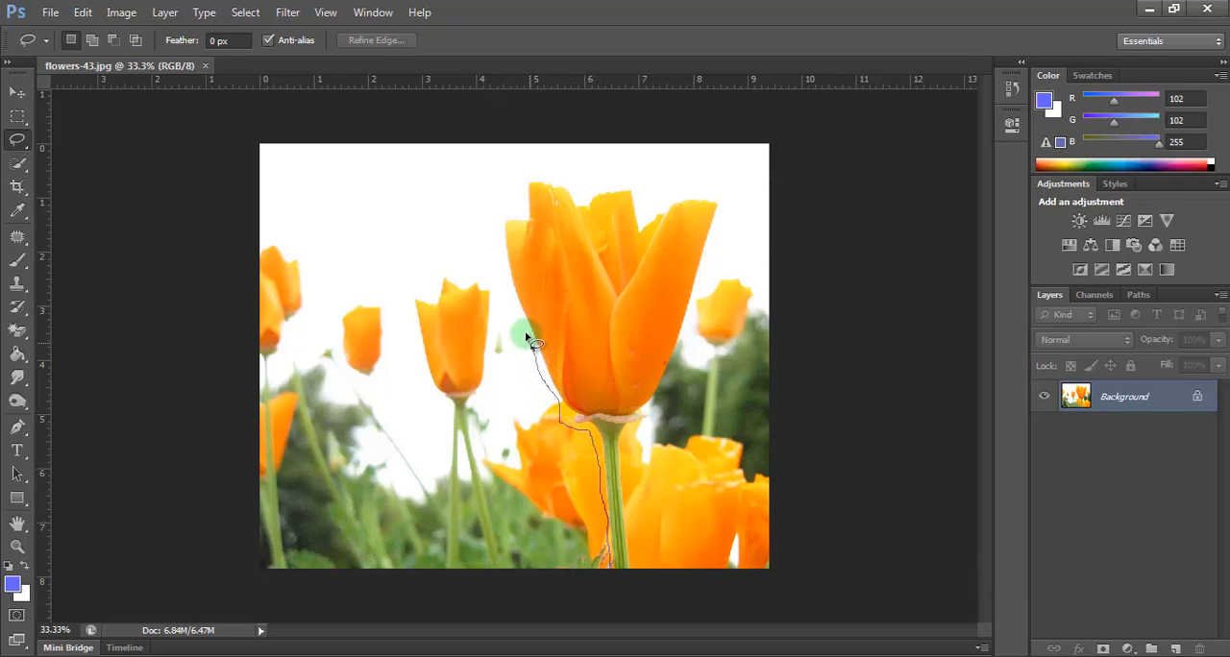
mouse_move(507, 259)
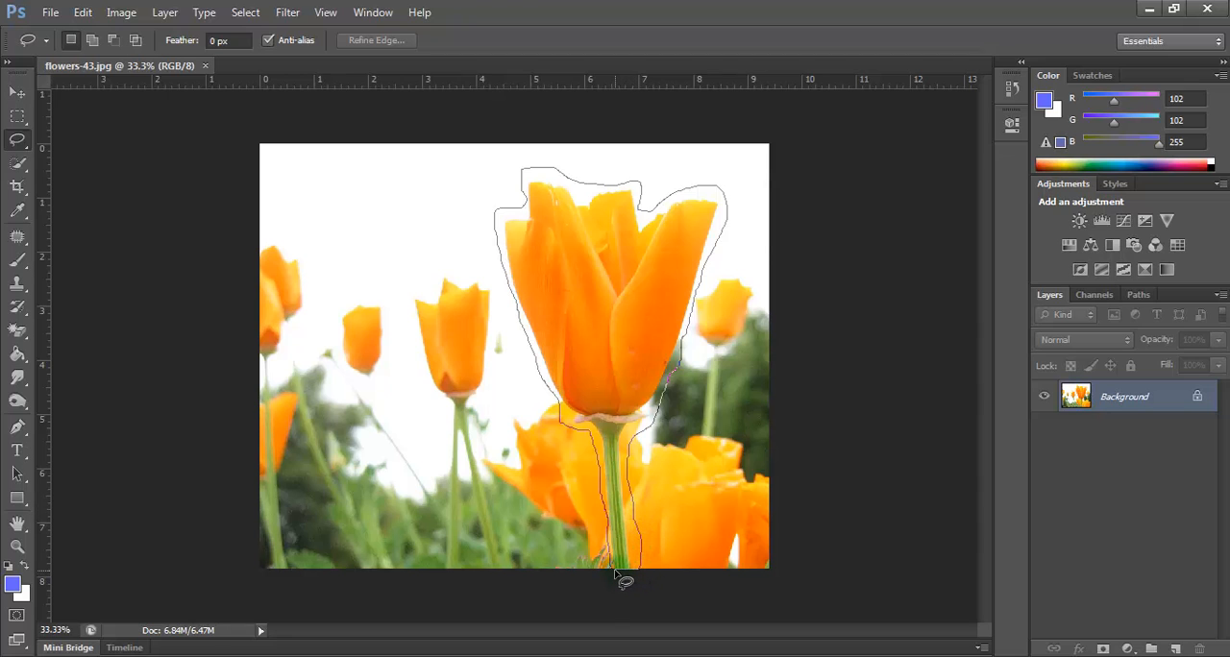
left_click(619, 567)
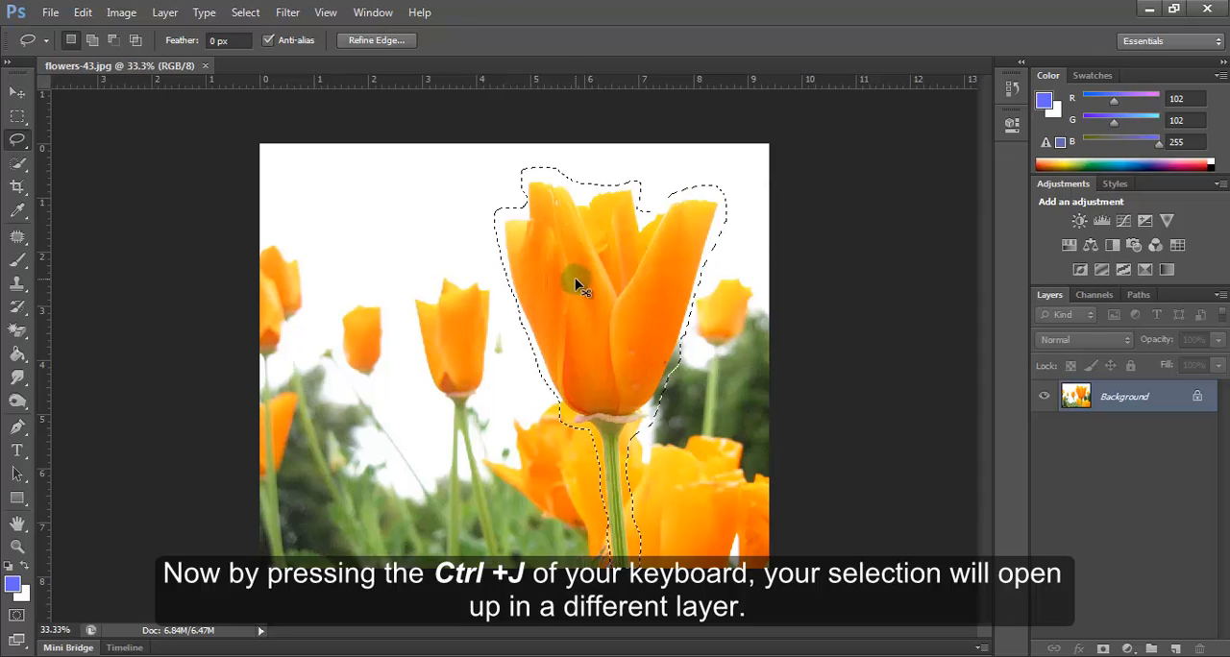
- Copy the selected tulip to Layer 1 with Ctrl+J and hide the Background layer
key("ctrl+j")
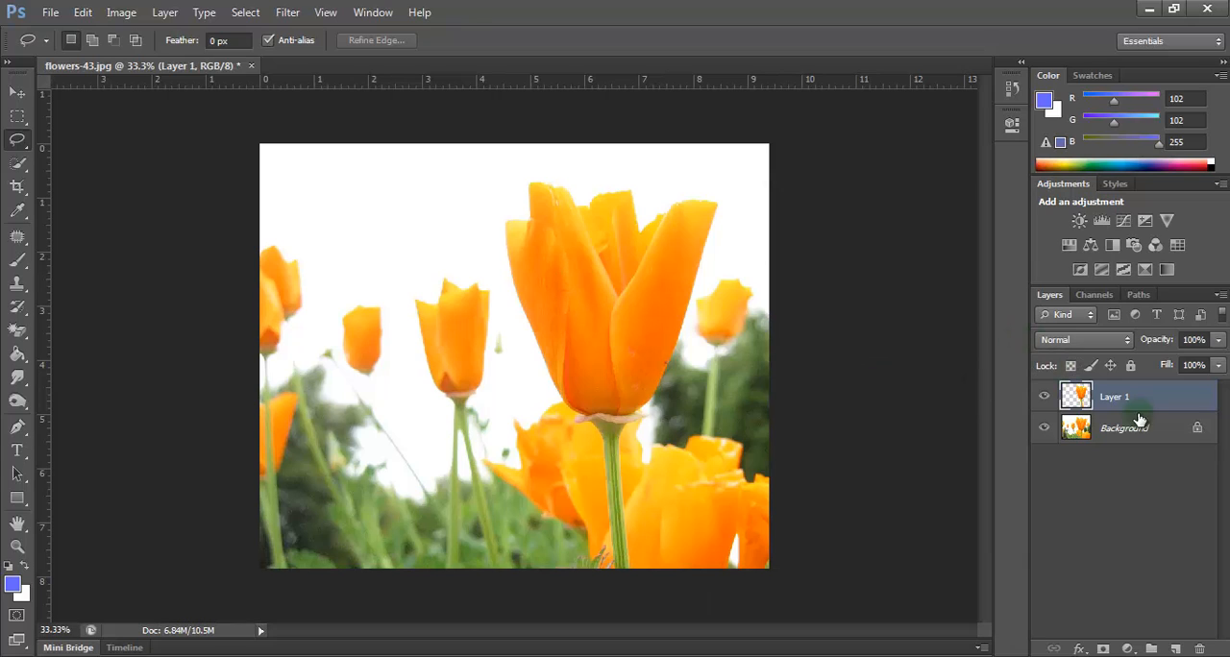
mouse_move(1143, 411)
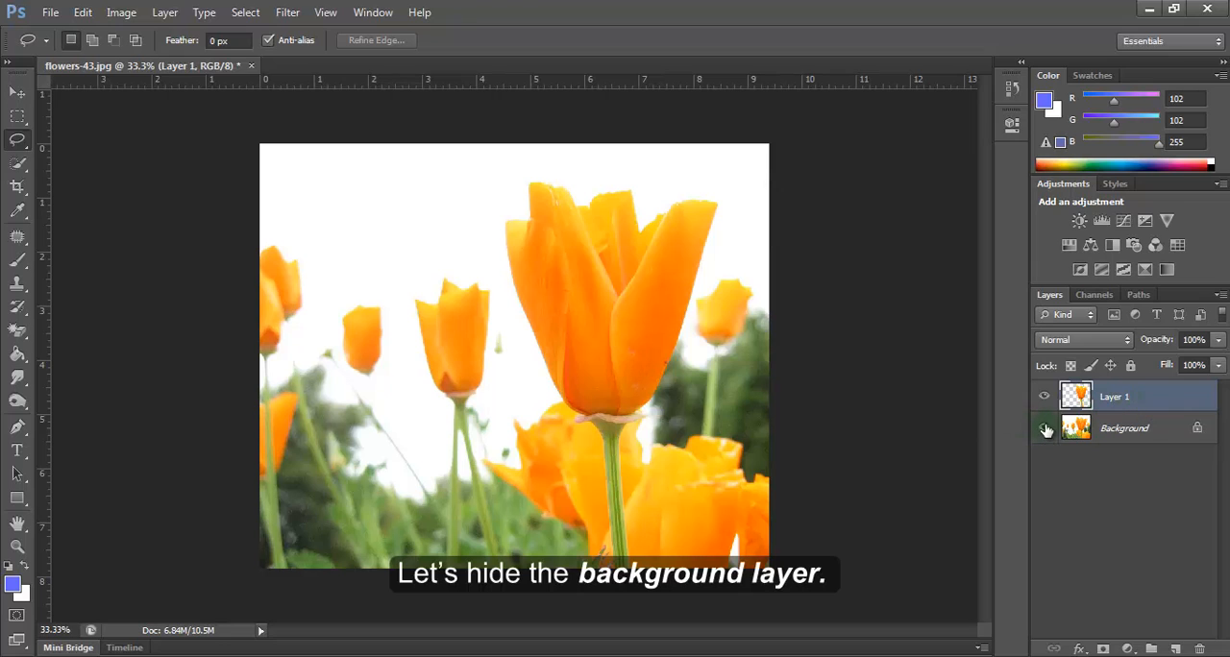
left_click(1045, 427)
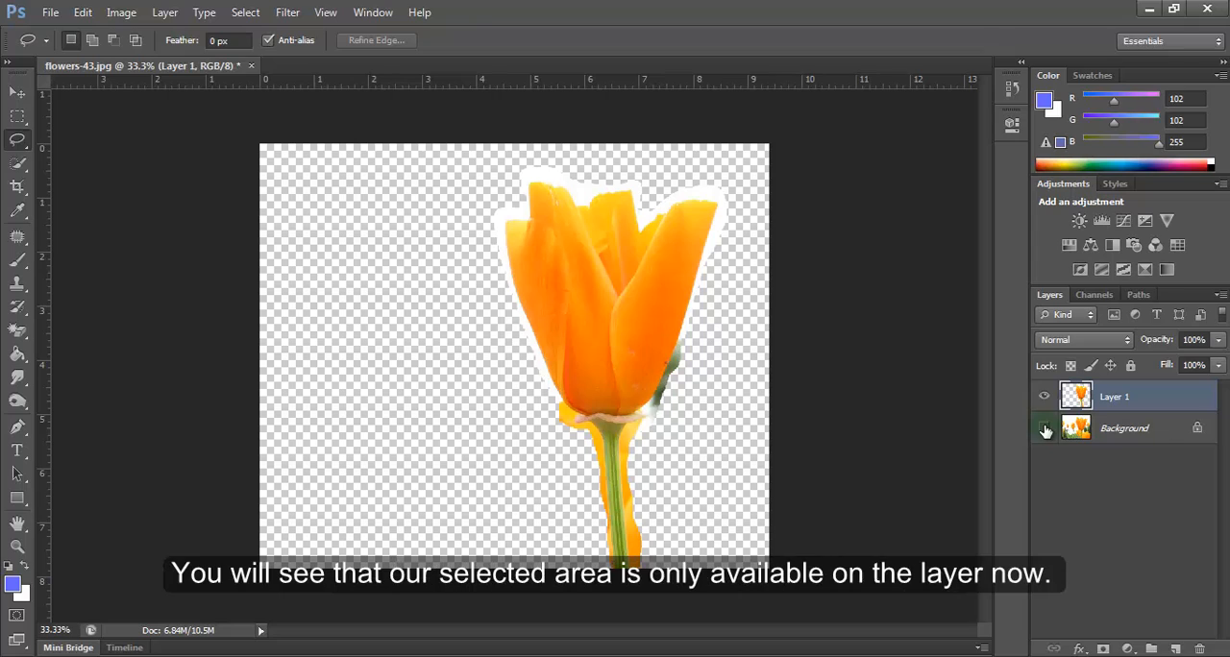
left_click(1045, 427)
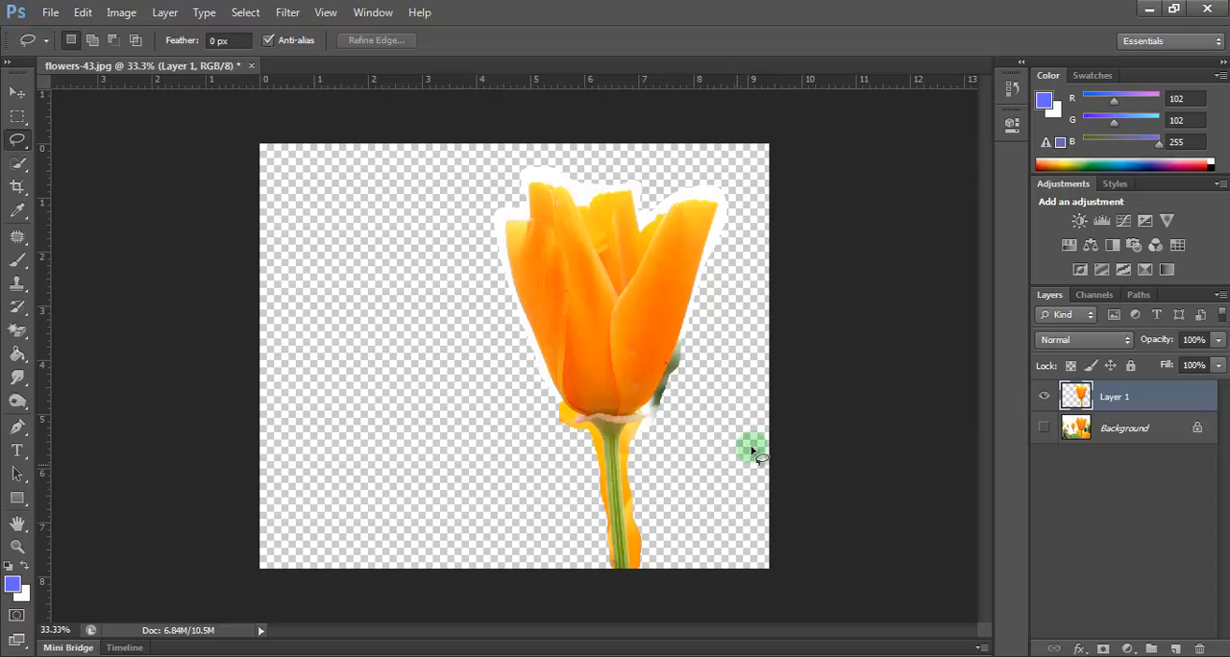
mouse_move(485, 244)
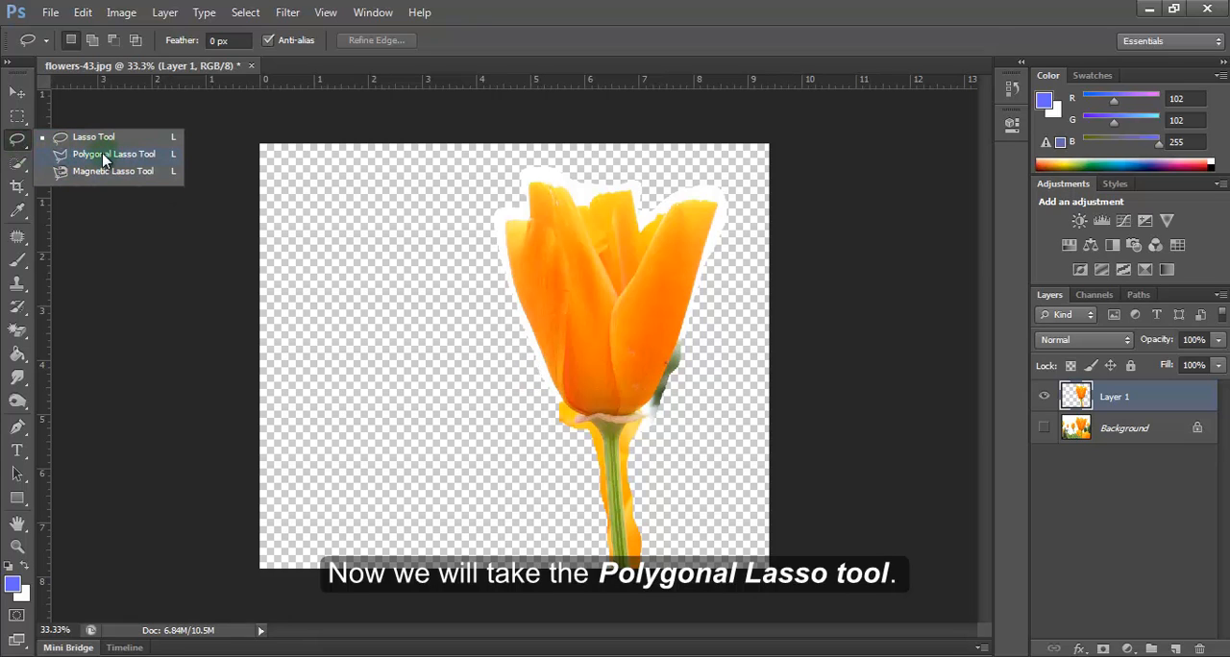
- Trace a tight Polygonal Lasso selection along the tulip's edge, excluding the white halo
left_click(113, 154)
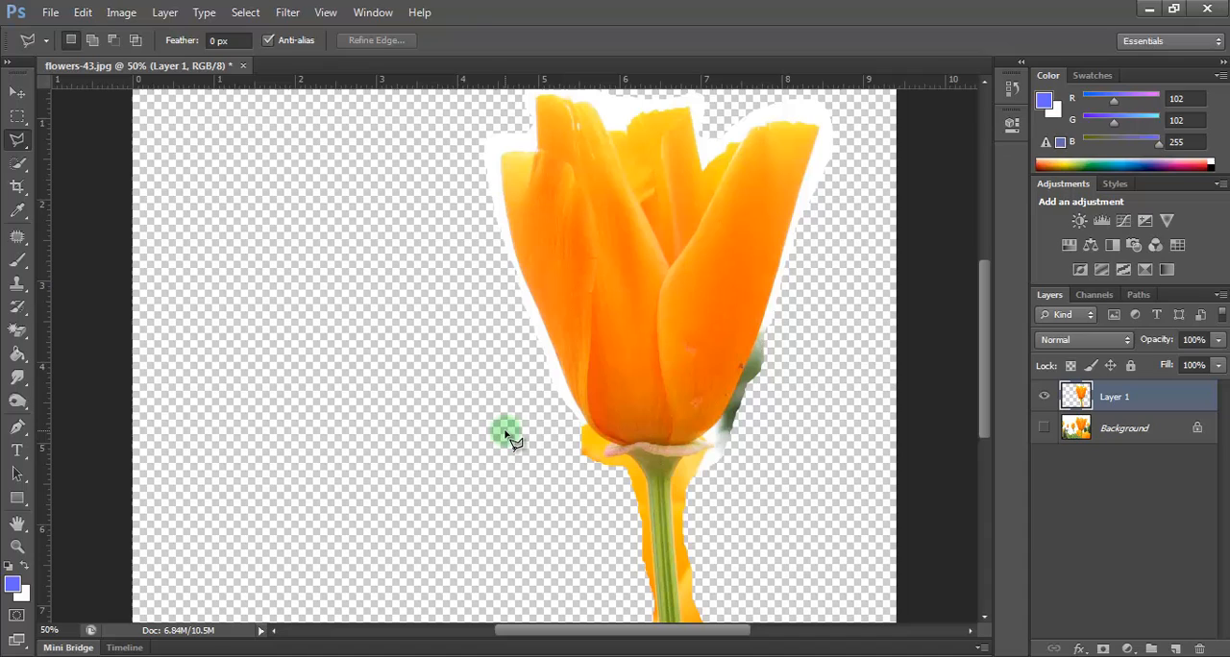
mouse_move(517, 440)
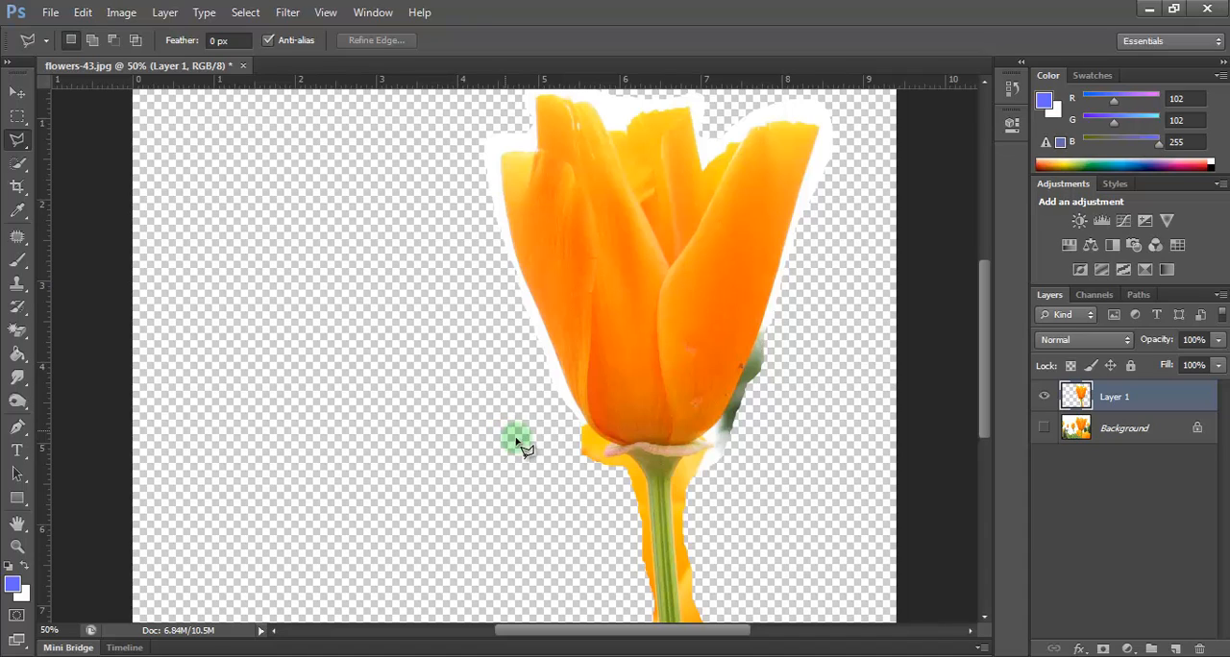
mouse_move(567, 430)
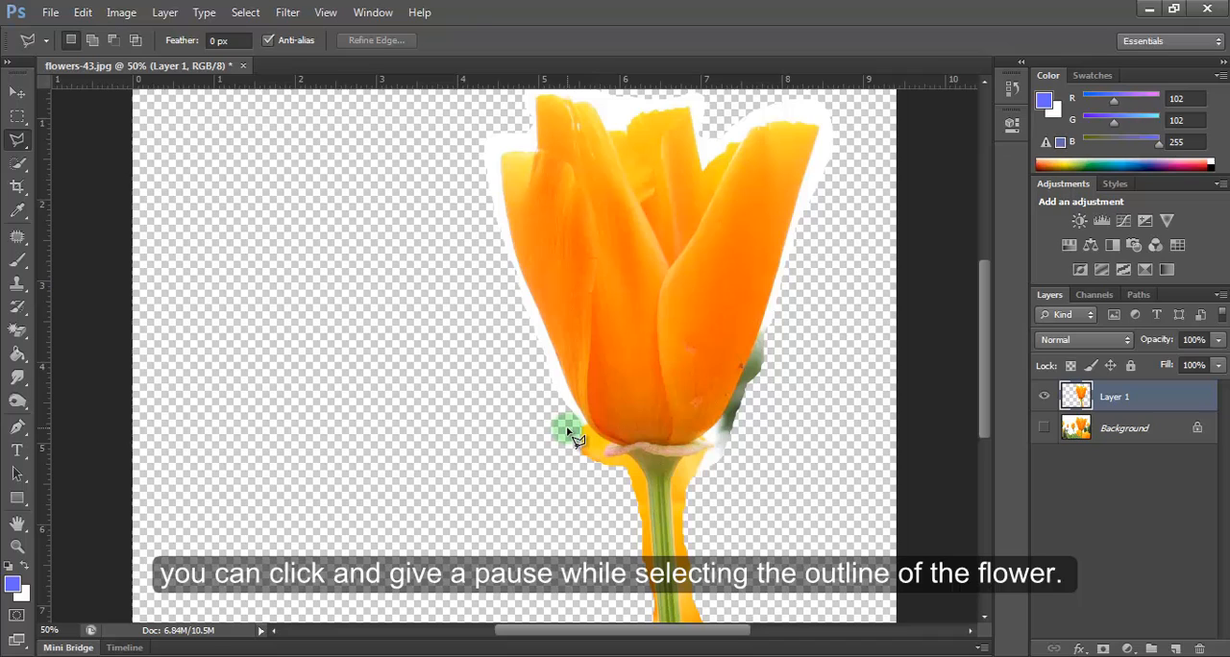
mouse_move(584, 510)
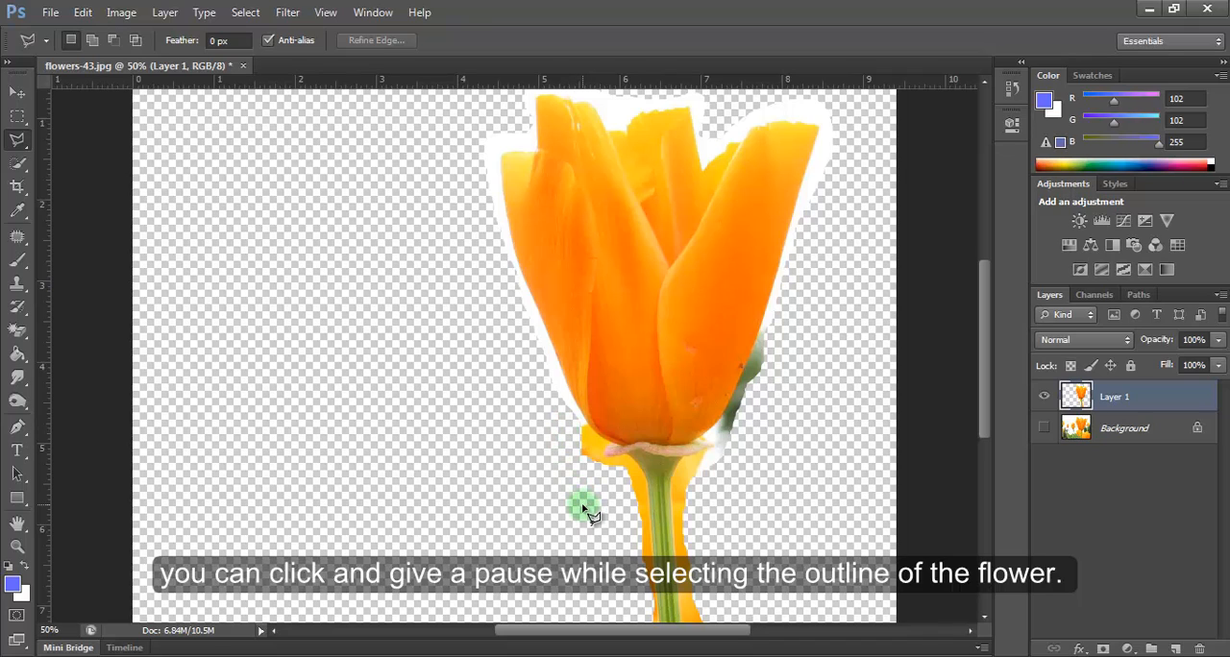
mouse_move(644, 538)
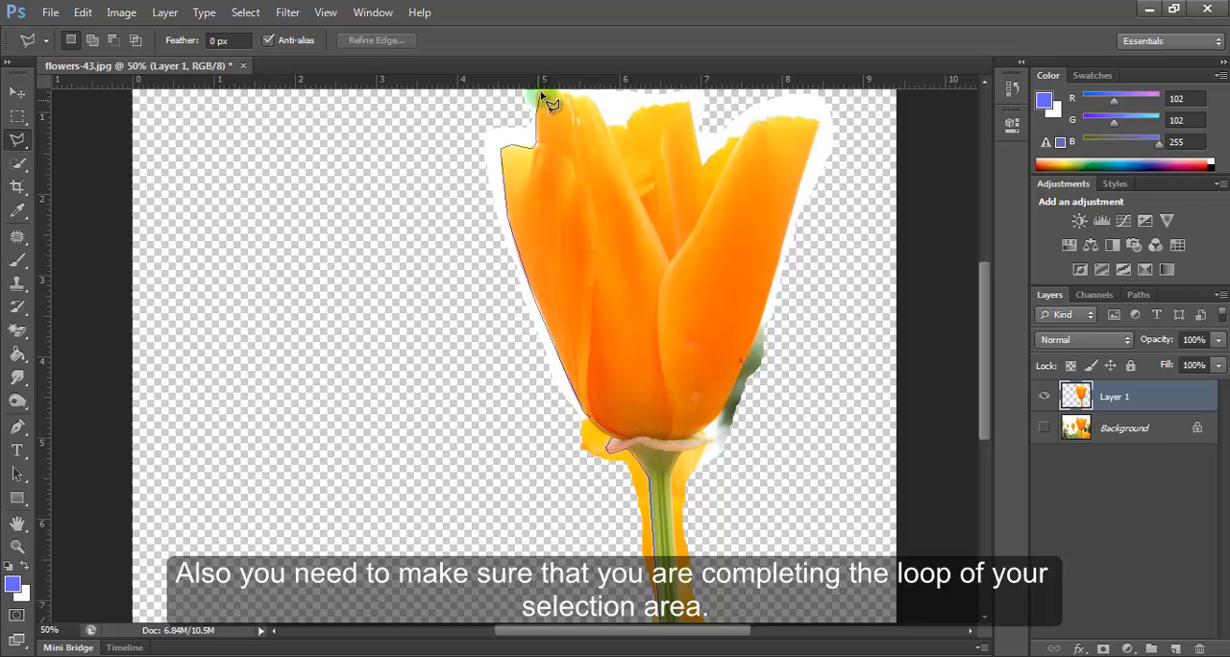
scroll("down", 3)
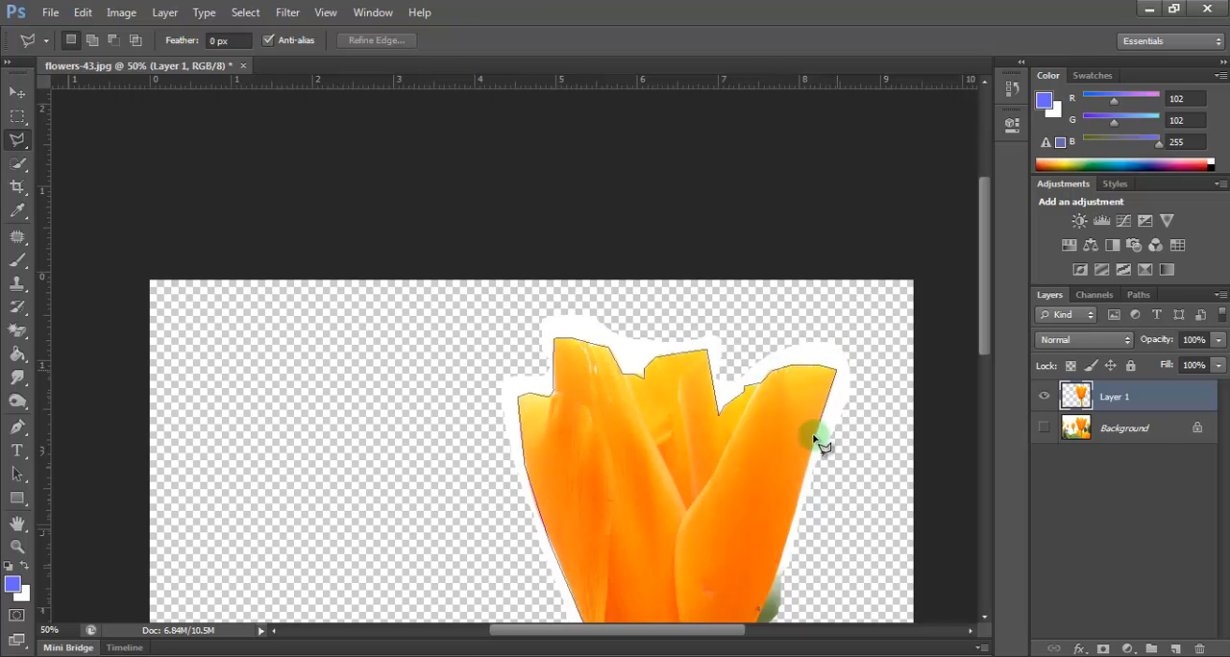
mouse_move(769, 549)
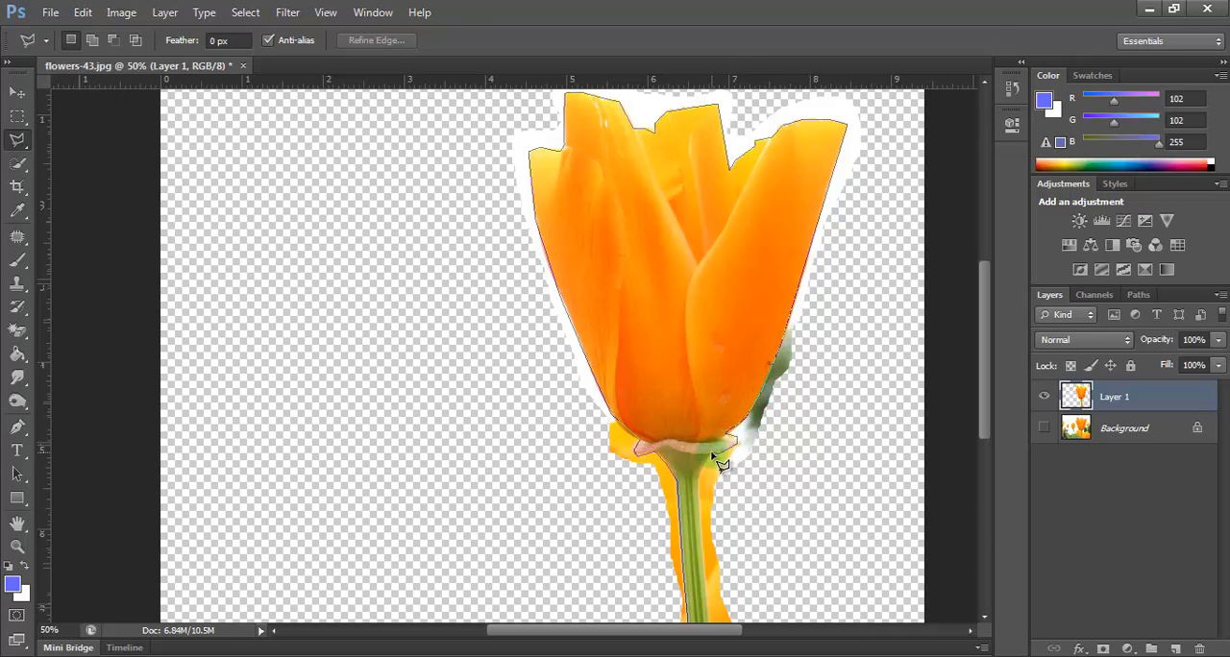
scroll("down", 3)
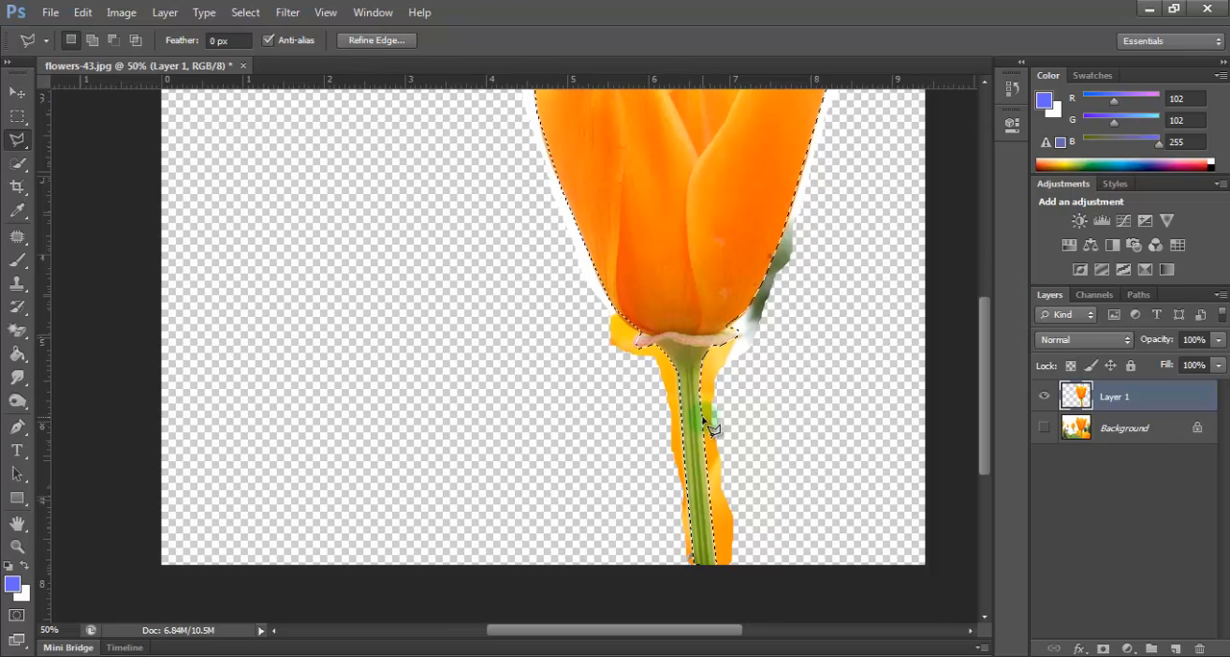
mouse_move(868, 307)
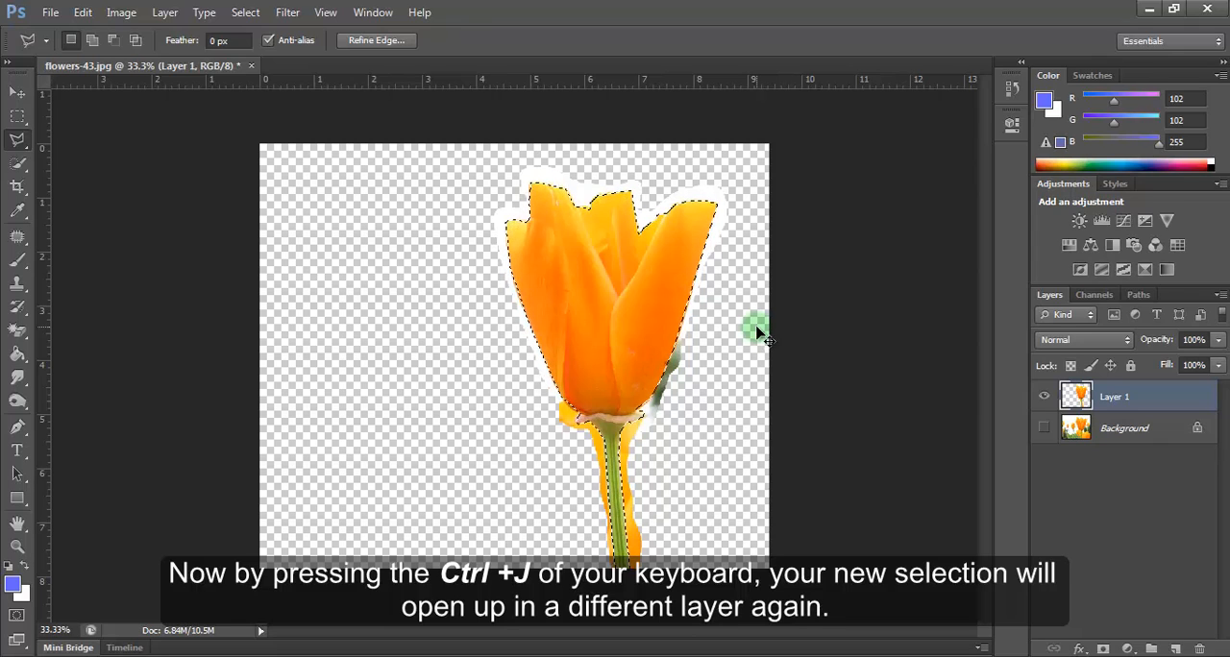
- Copy the tighter selection to Layer 2 with Ctrl+J and hide Layer 1
key("ctrl+j")
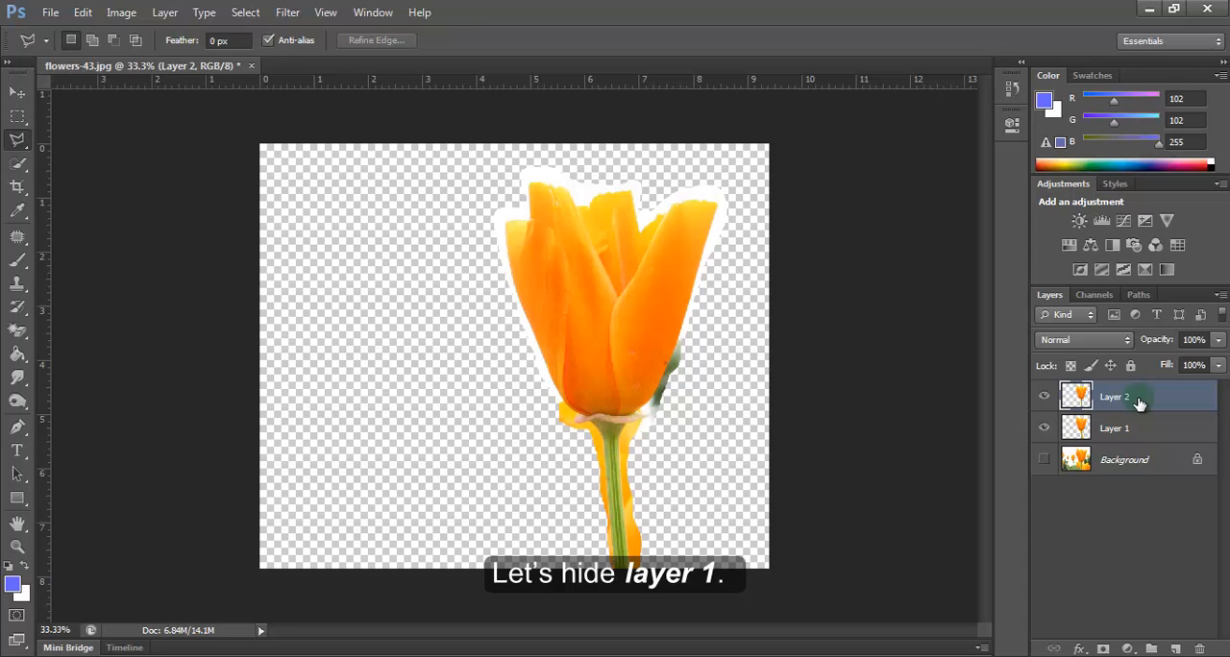
mouse_move(1161, 396)
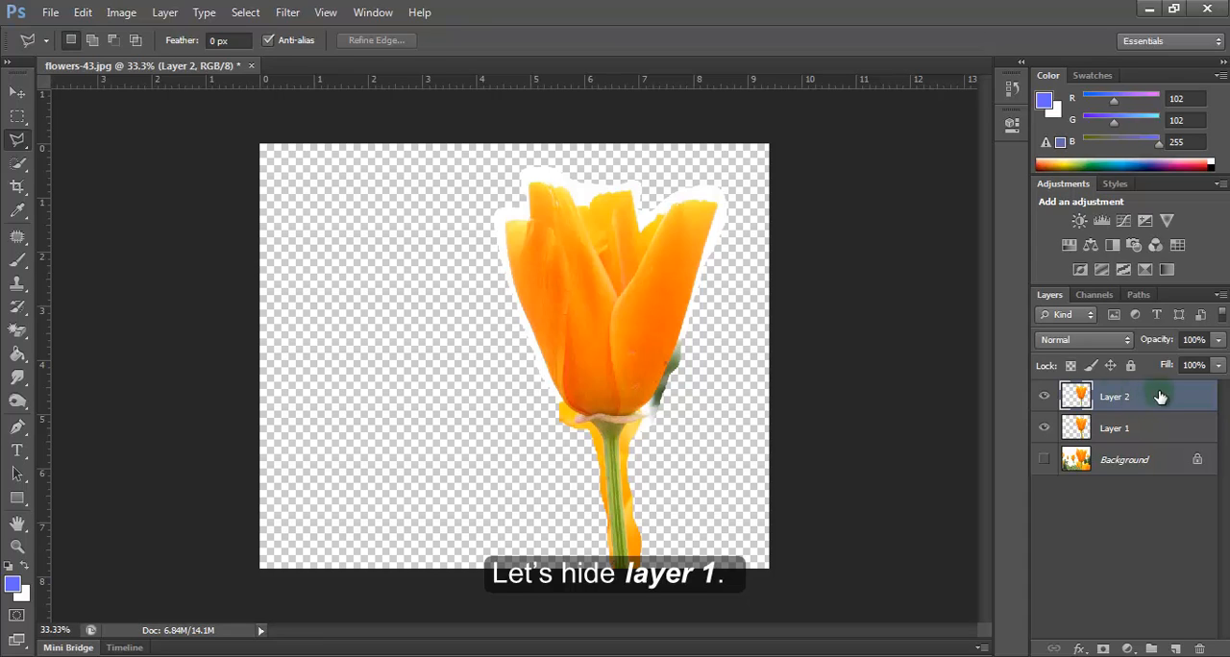
left_click(1043, 427)
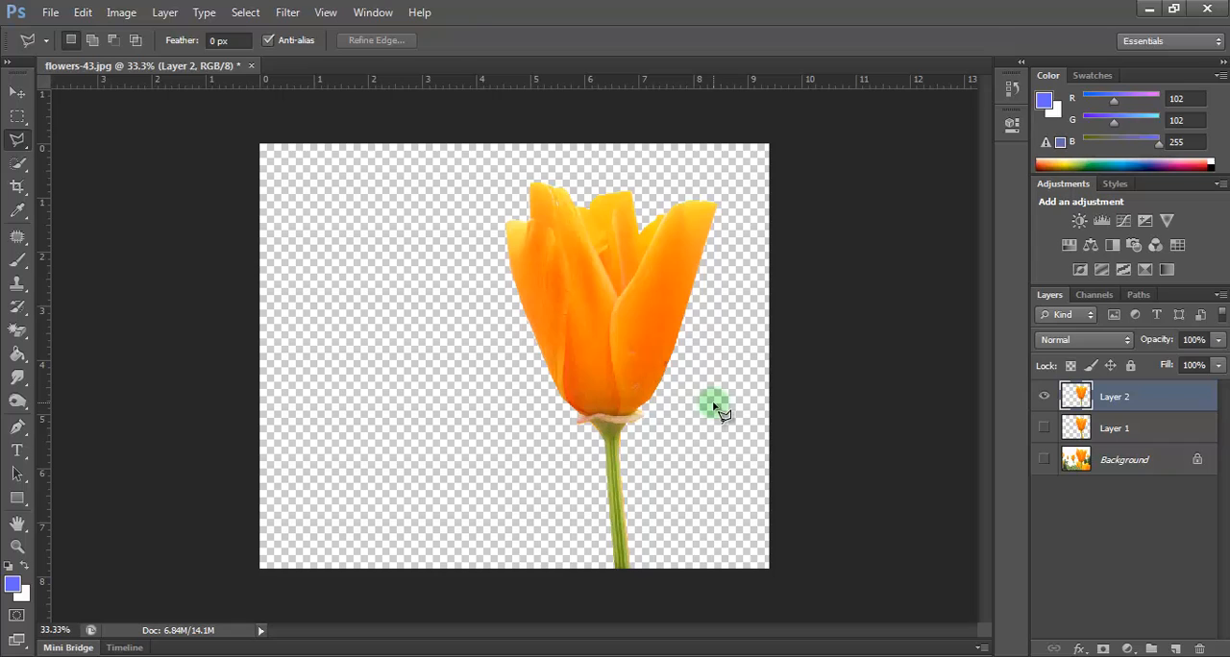
mouse_move(1176, 649)
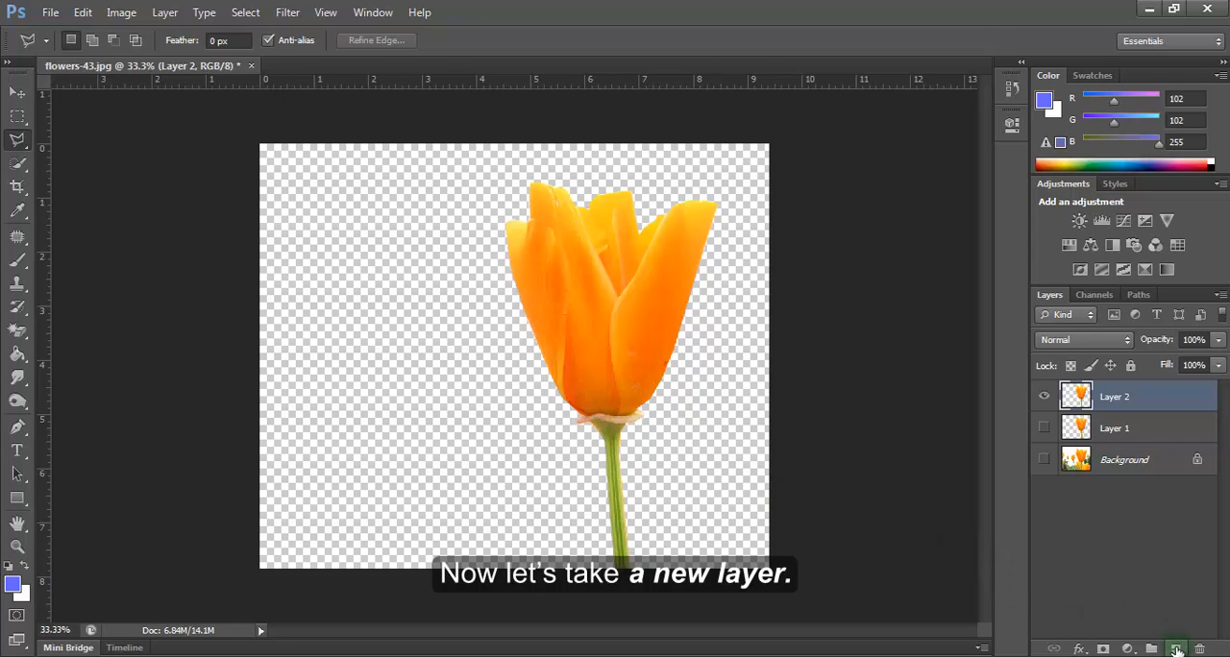
- Add a blank Layer 3 and set the foreground colour to blue #3333cc
left_click(1177, 650)
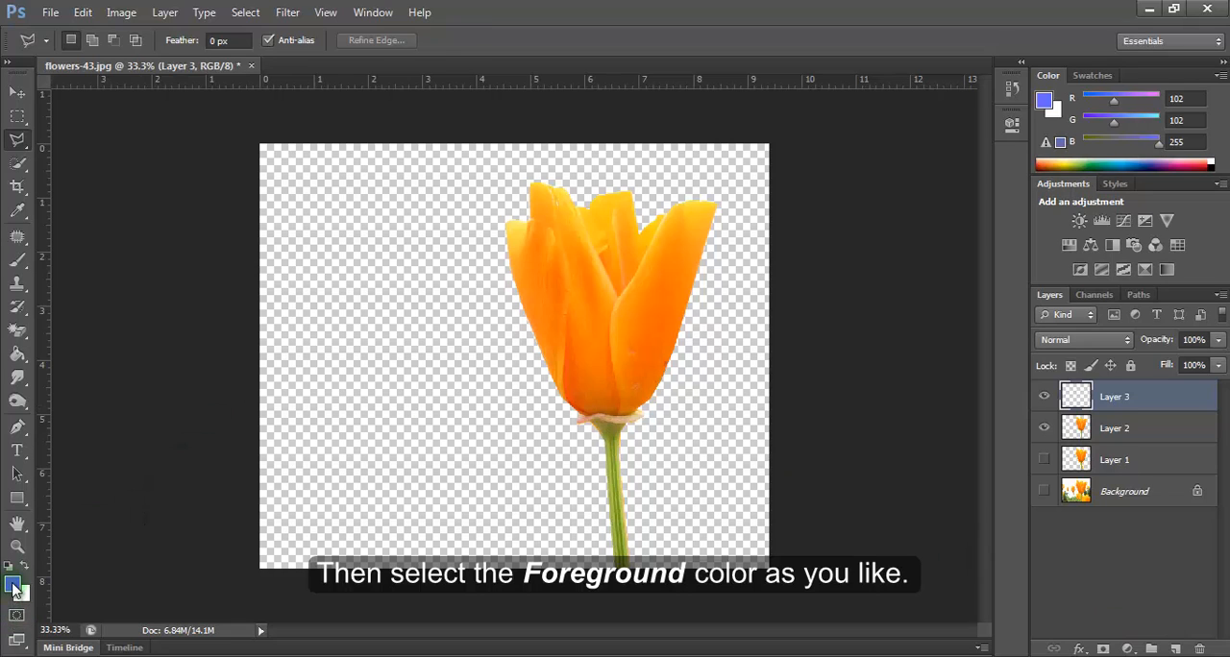
left_click(13, 584)
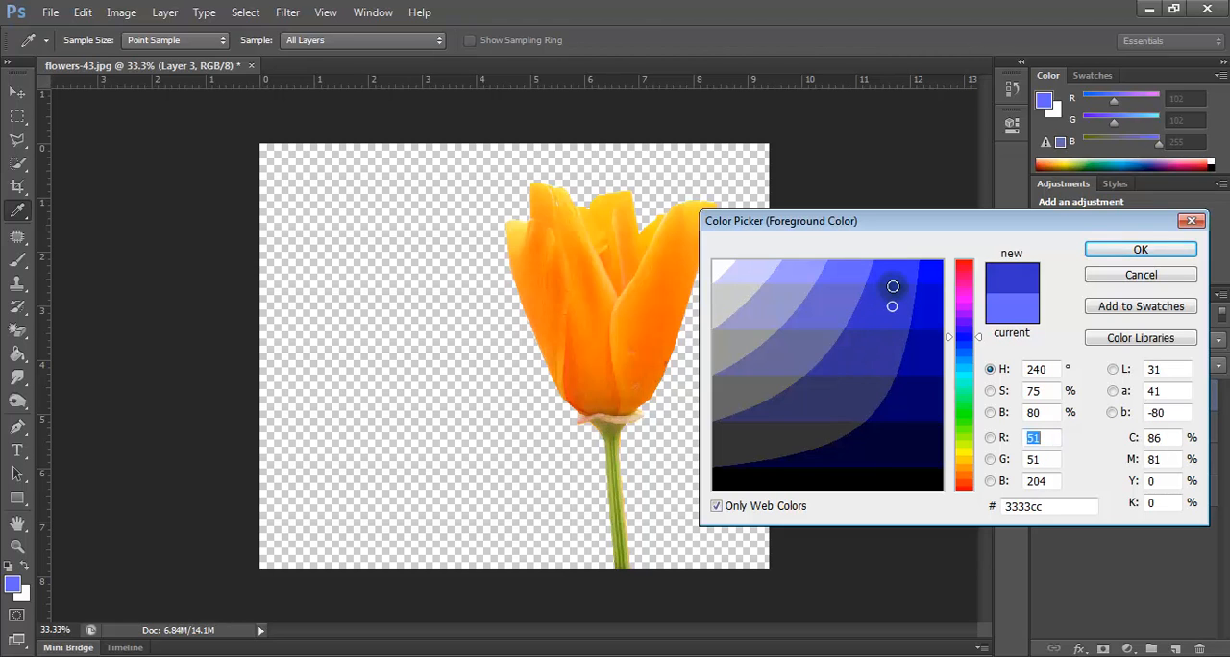
left_click(1142, 250)
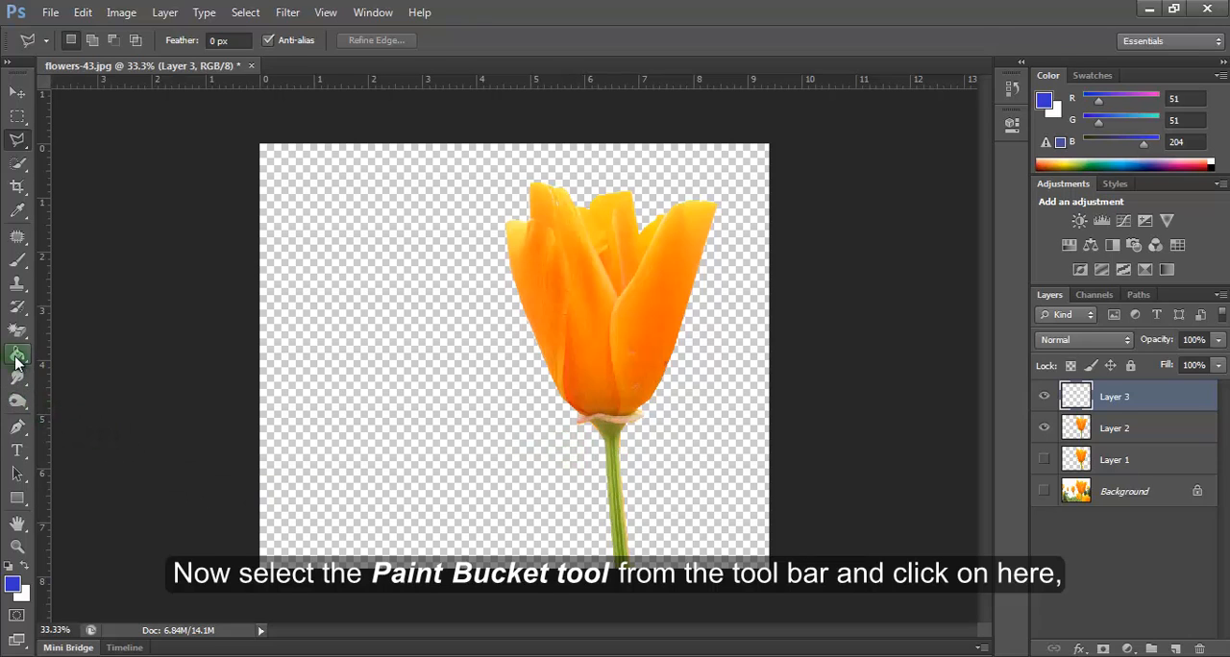
- Fill Layer 3 solid blue with the Paint Bucket Tool
left_click(18, 354)
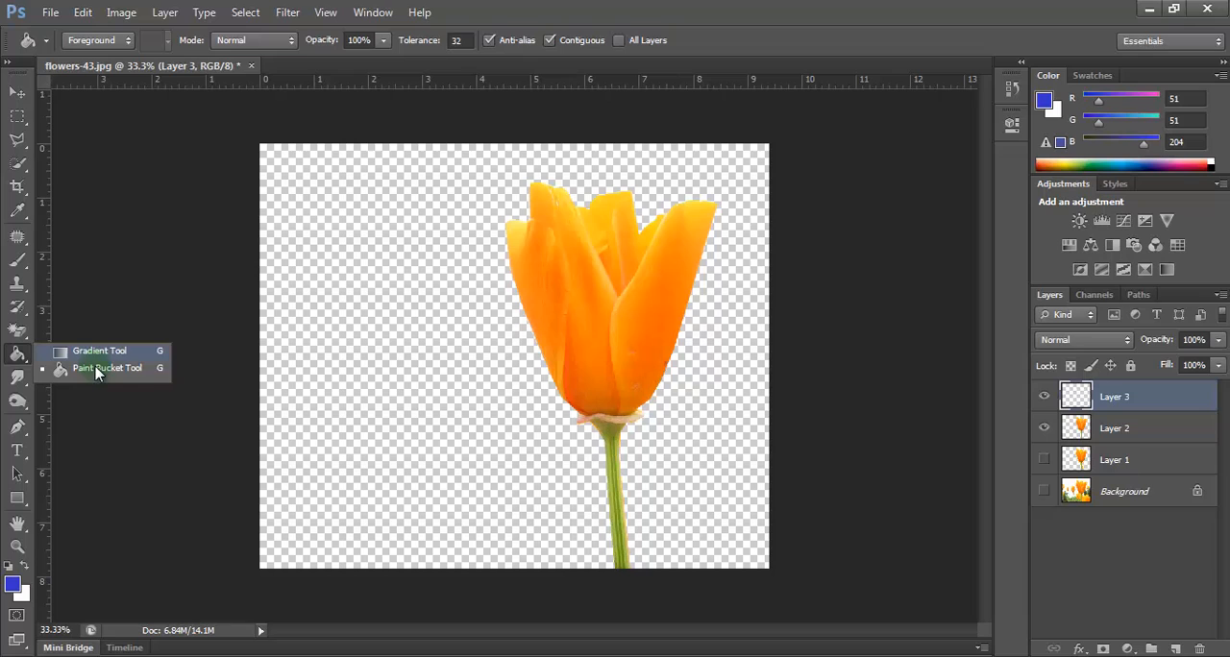
left_click(106, 369)
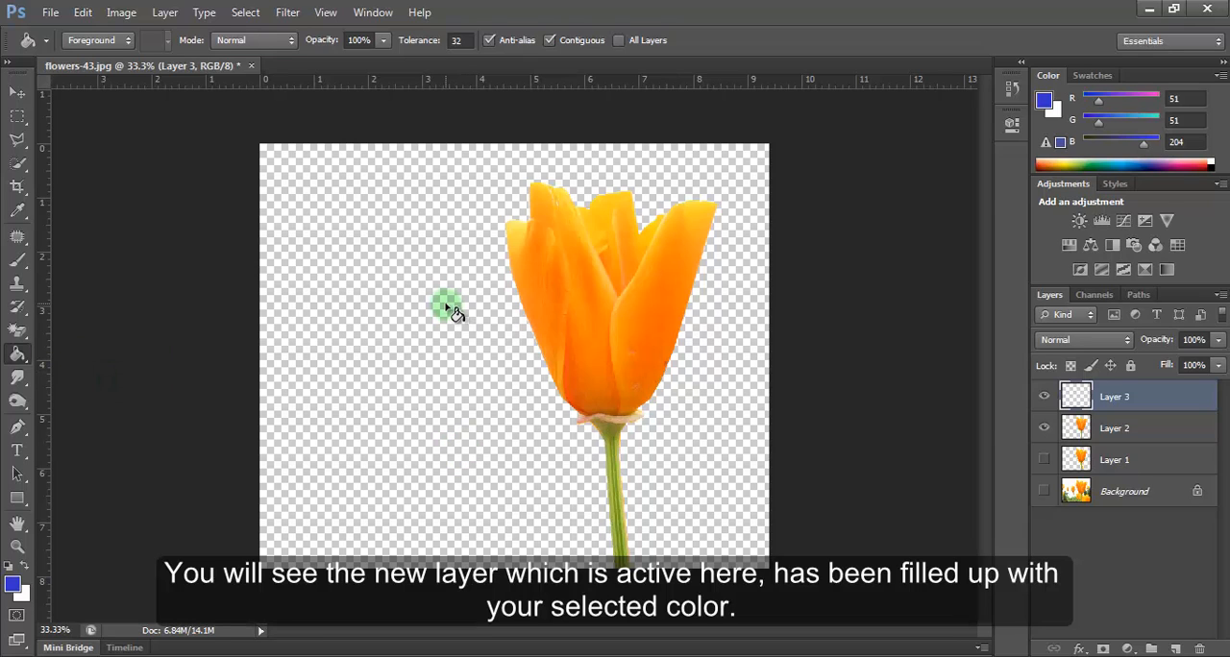
left_click(446, 309)
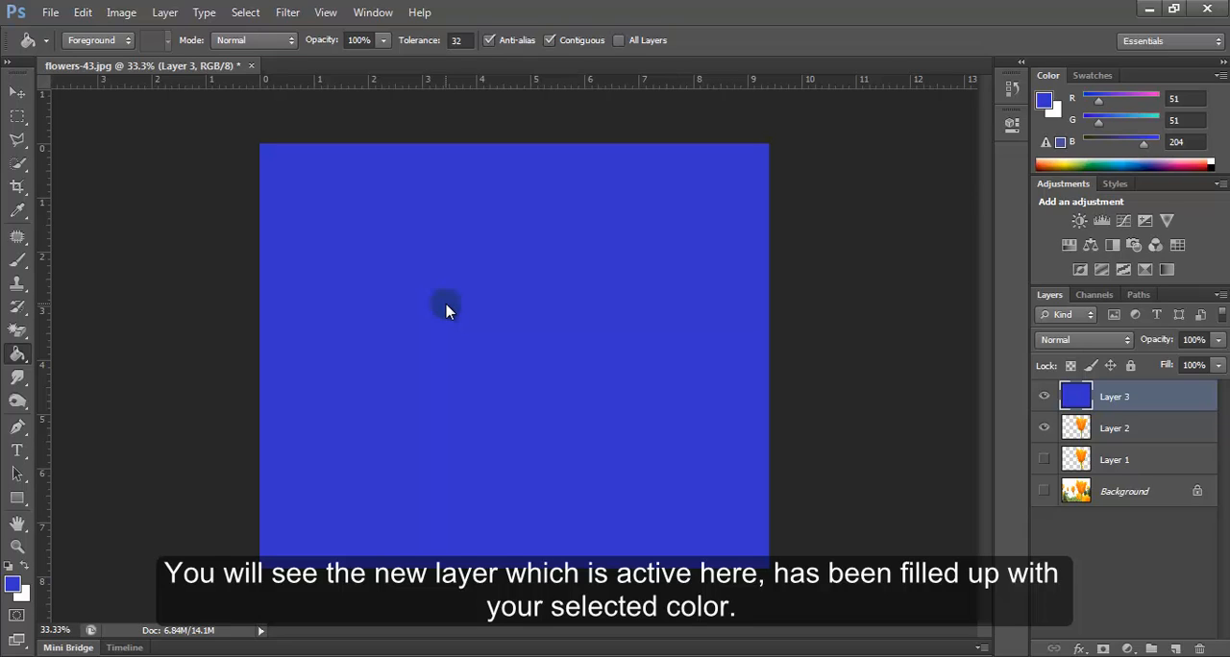
mouse_move(507, 315)
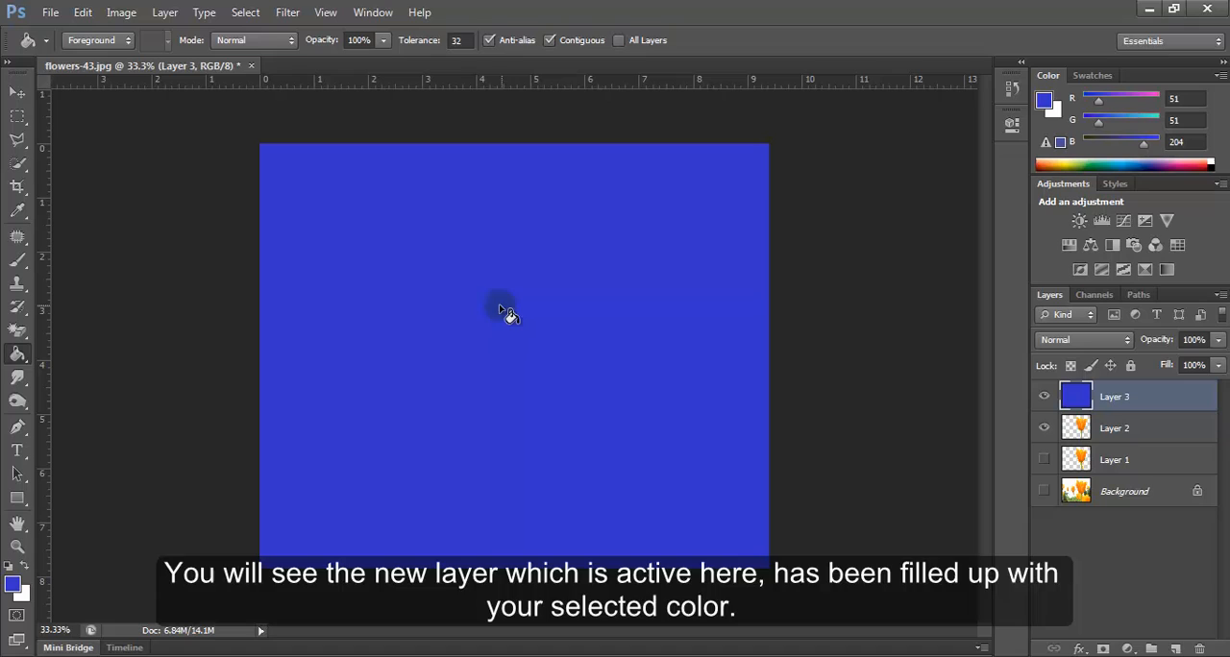
mouse_move(519, 317)
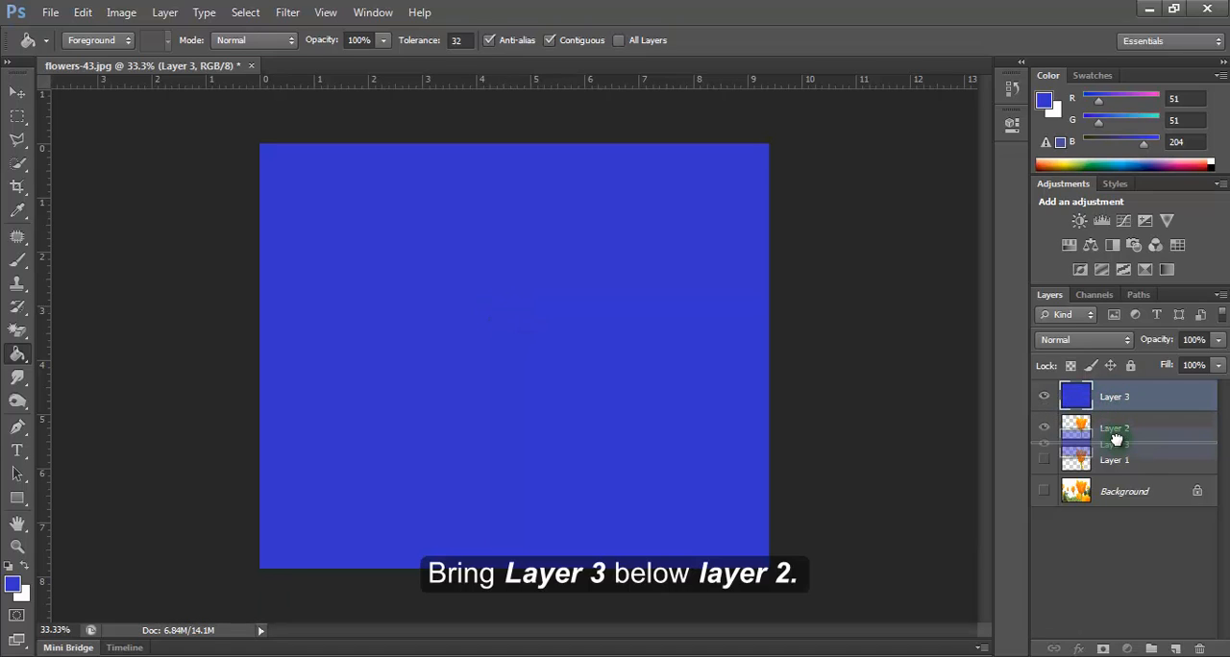
- Move the blue Layer 3 below Layer 2, merge the two layers, then hide the merged layer
left_click_drag(1115, 396, 1114, 433)
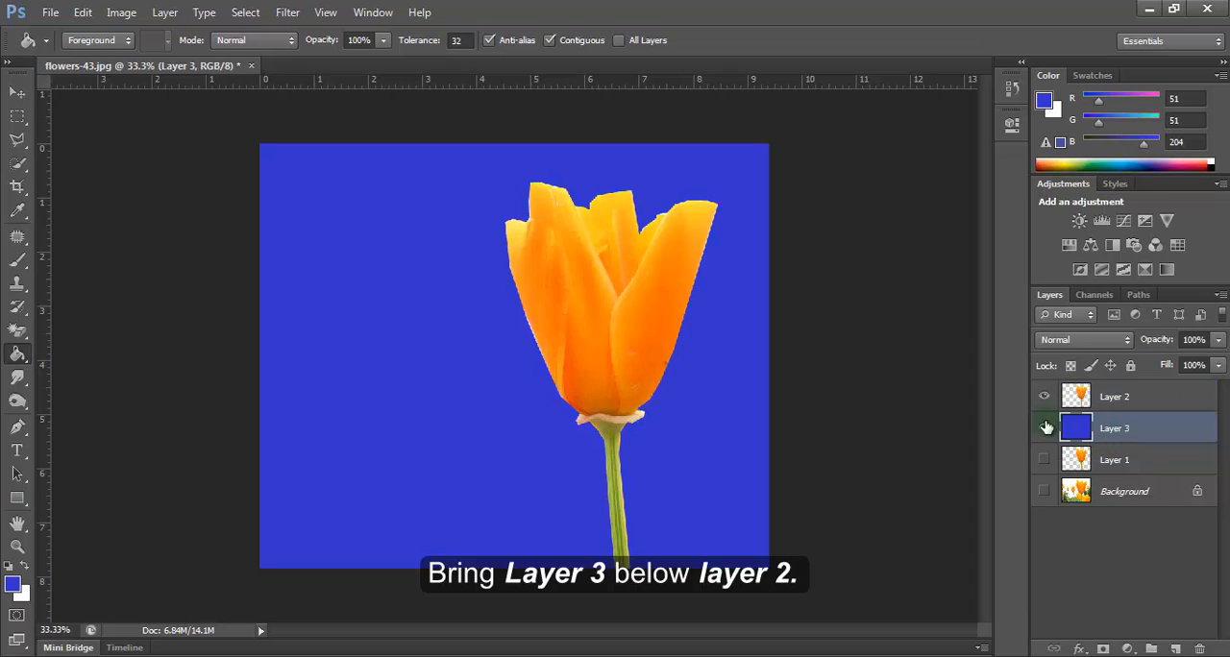
left_click(1043, 427)
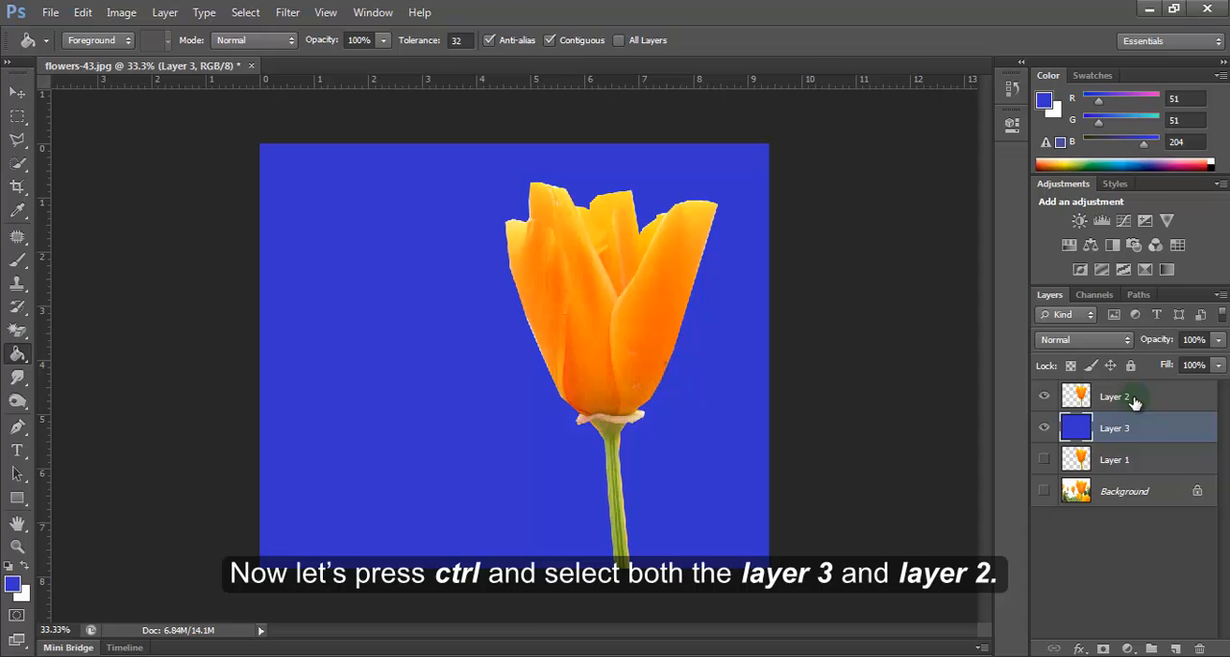
left_click(1114, 396)
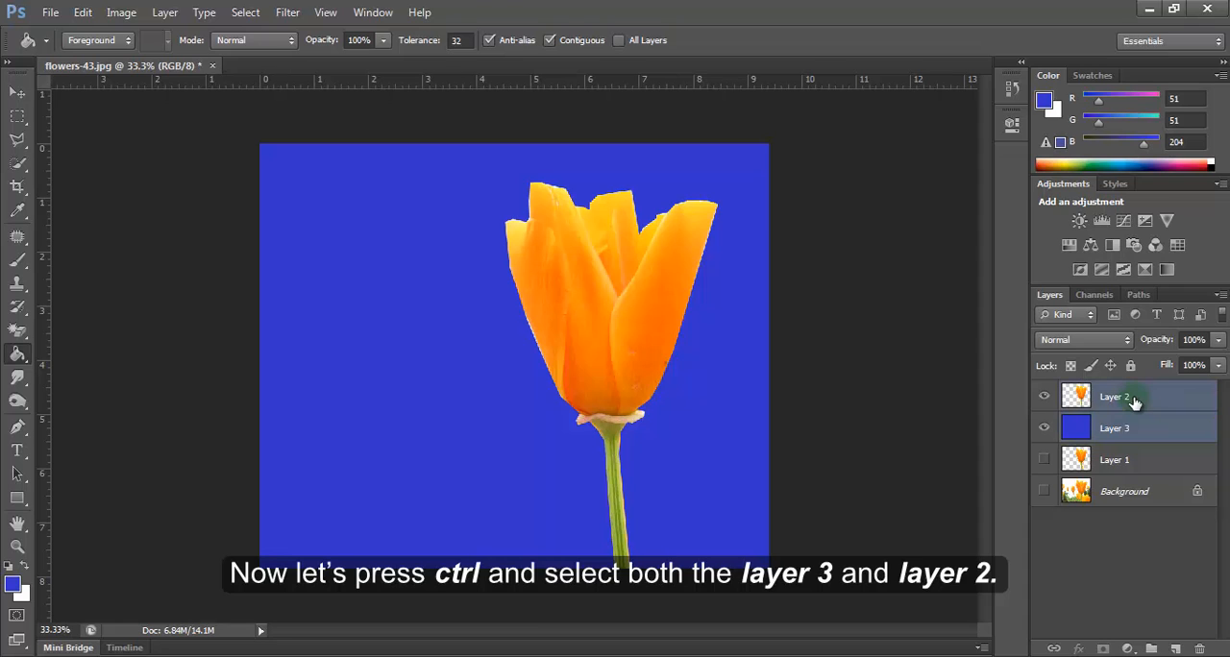
right_click(1115, 427)
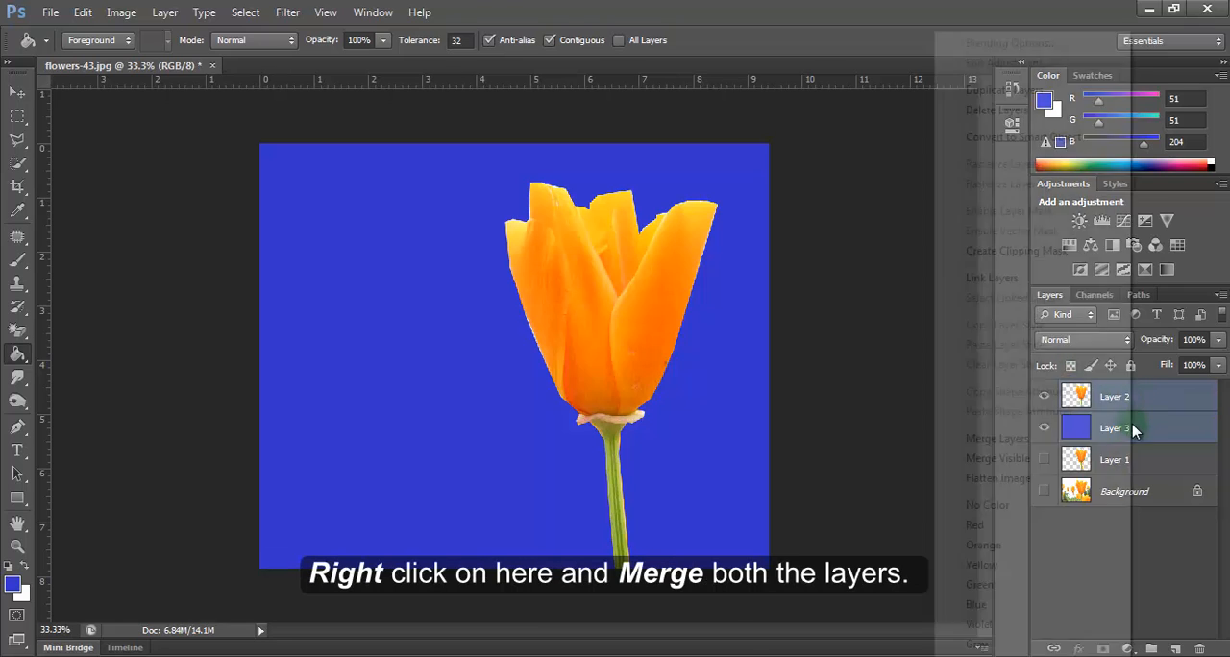
right_click(1115, 427)
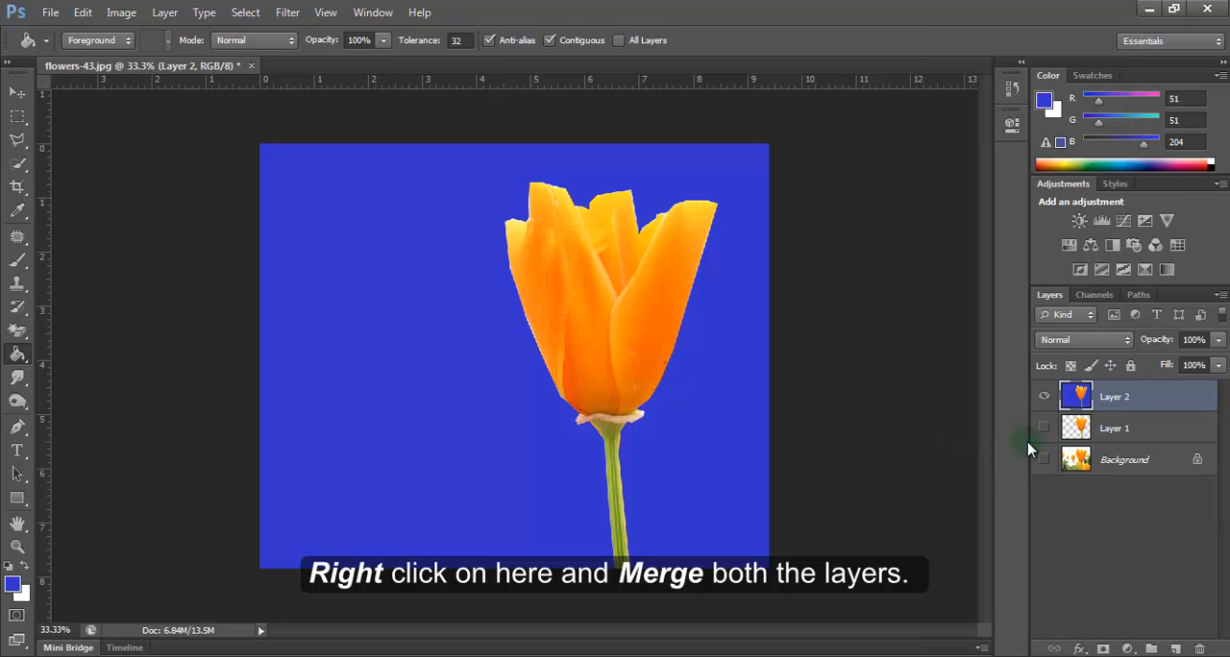
left_click(1043, 396)
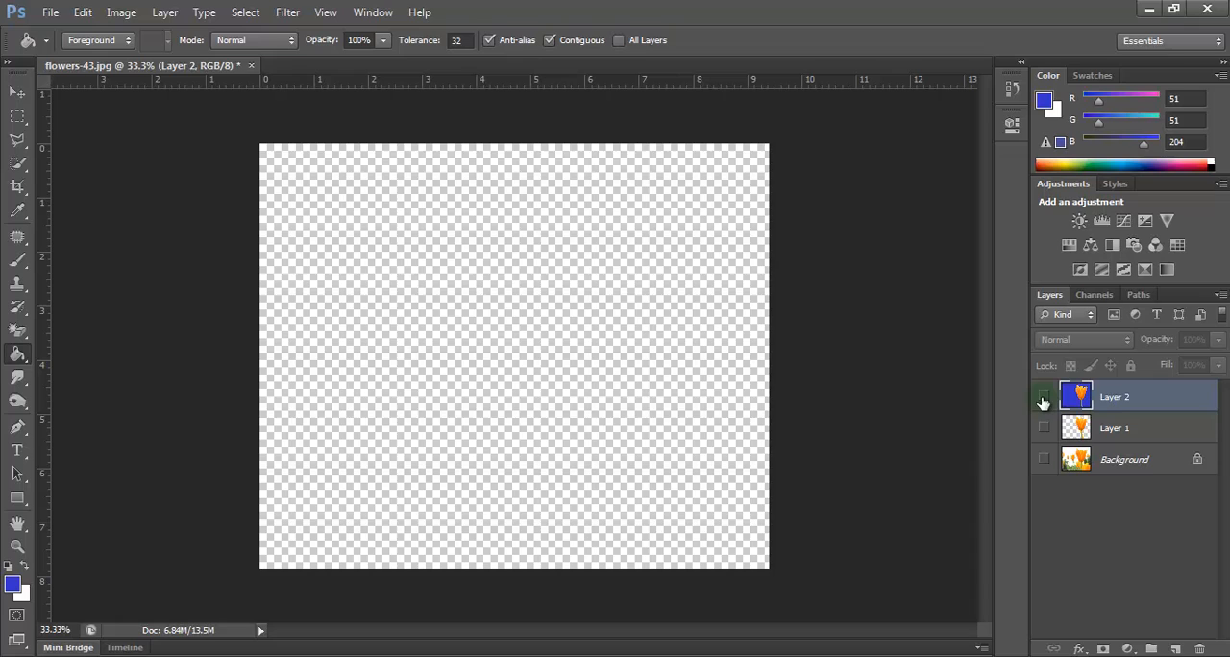
- Show the merged layer and trace the tulip's petals and stem with the Magnetic Lasso
left_click(1044, 396)
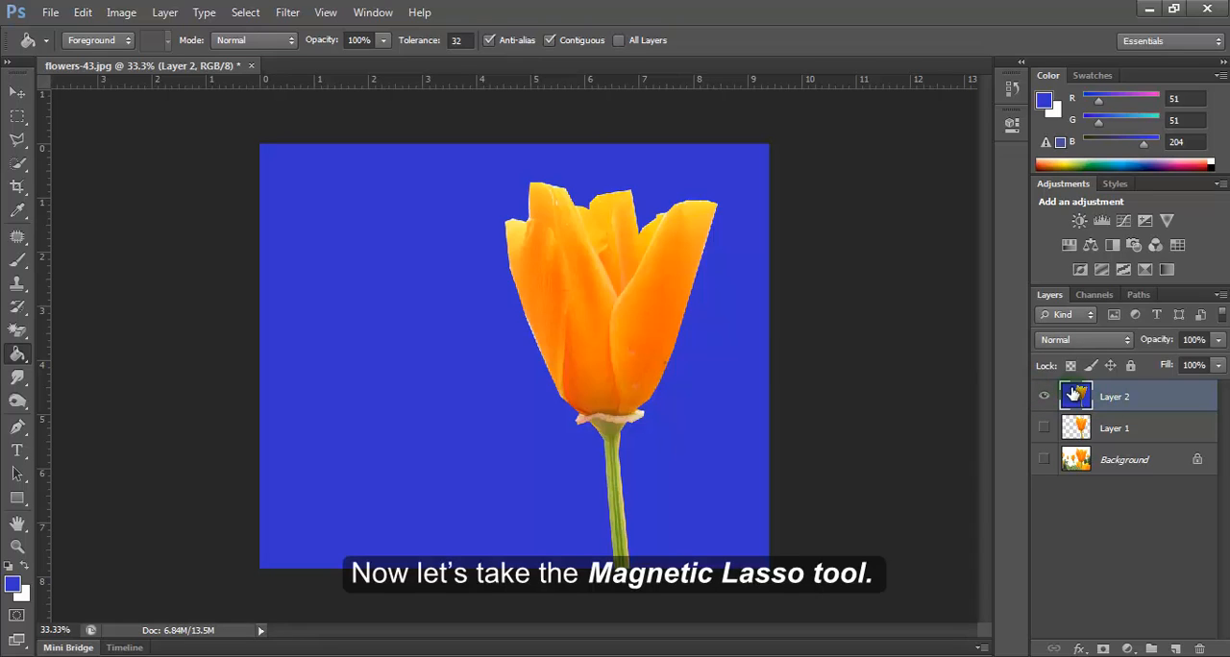
left_click(17, 142)
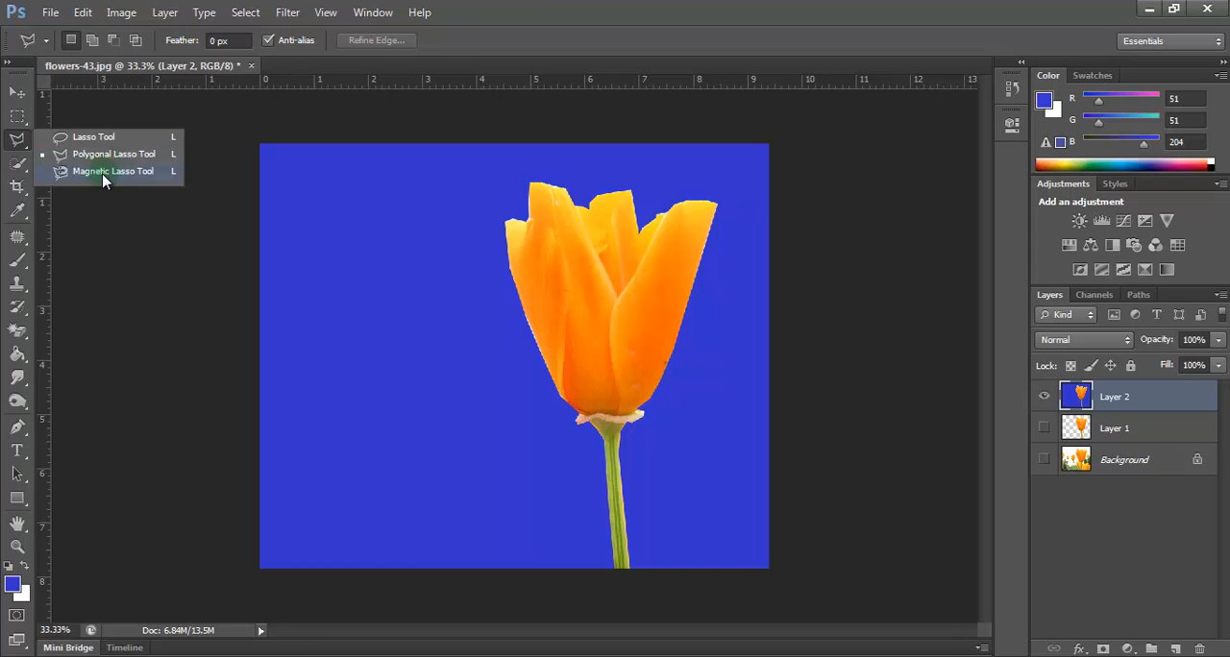
left_click(112, 171)
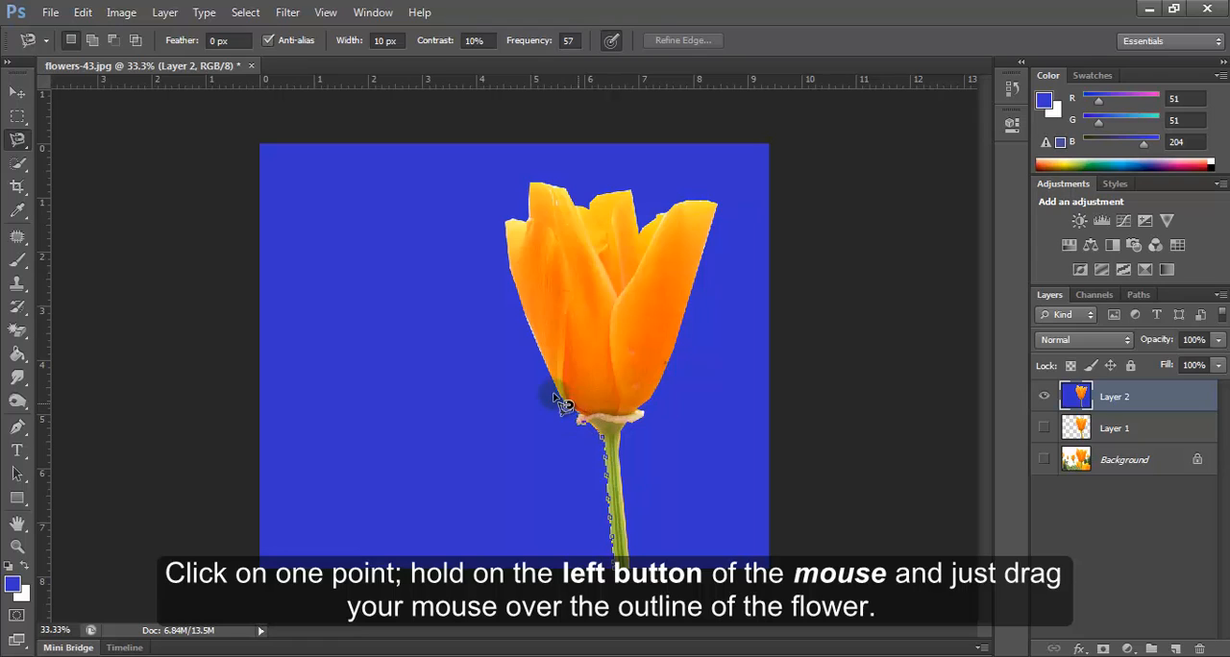
left_click_drag(566, 403, 523, 284)
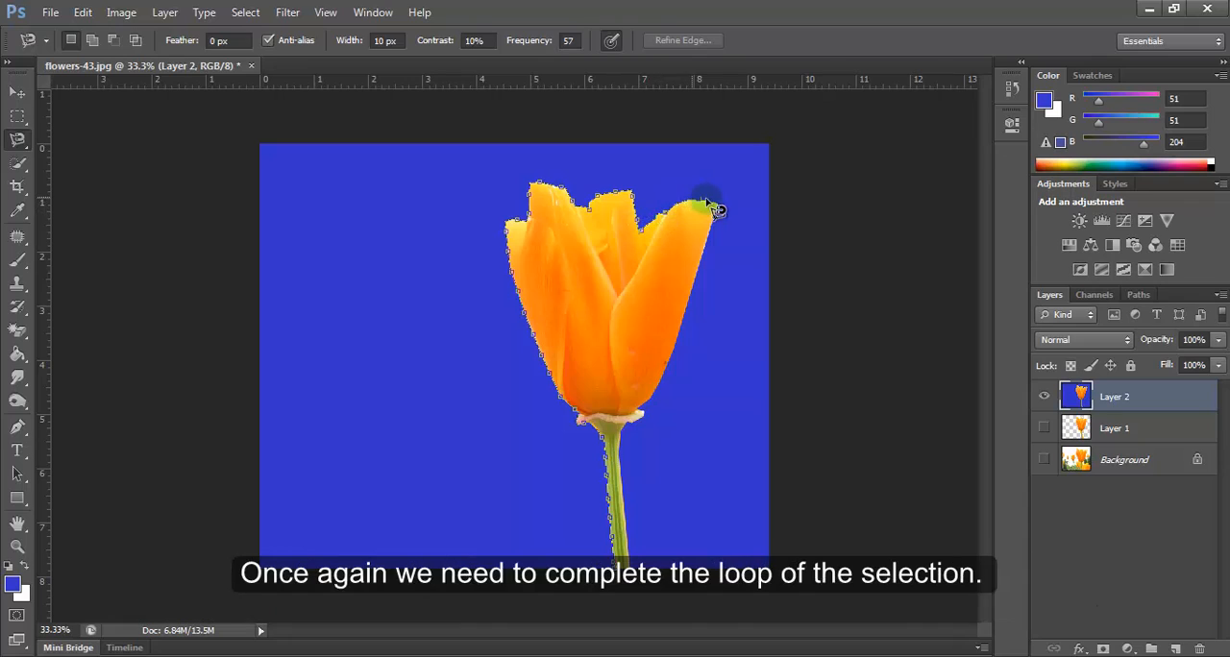
mouse_move(692, 342)
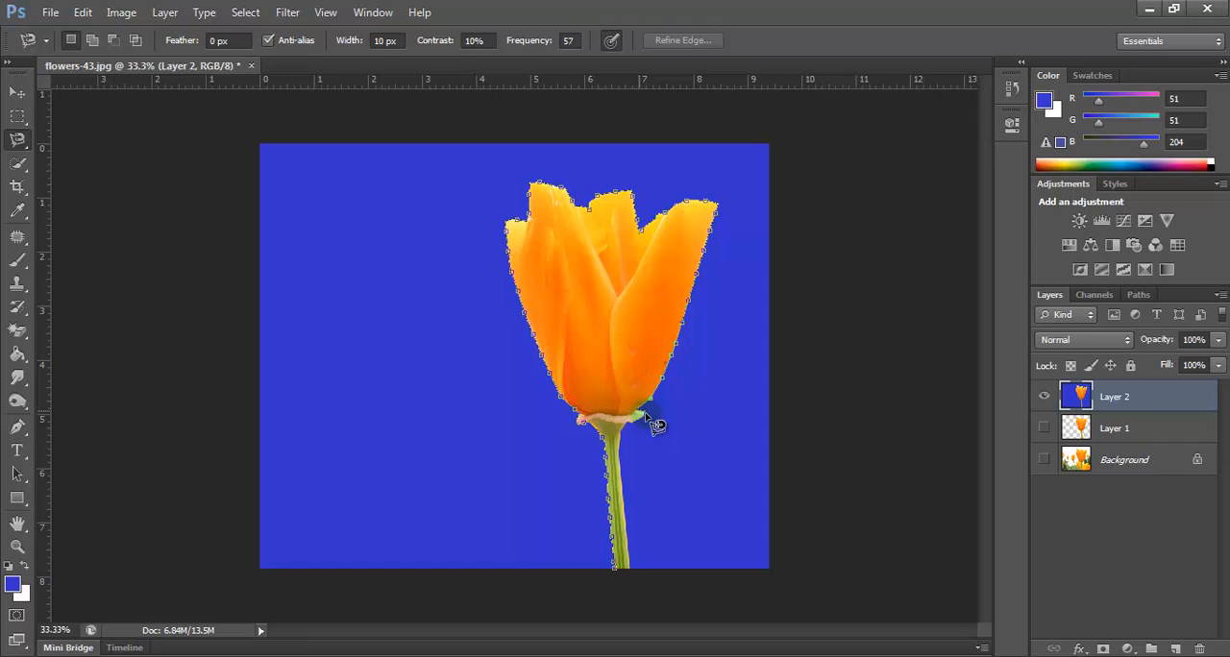
mouse_move(635, 528)
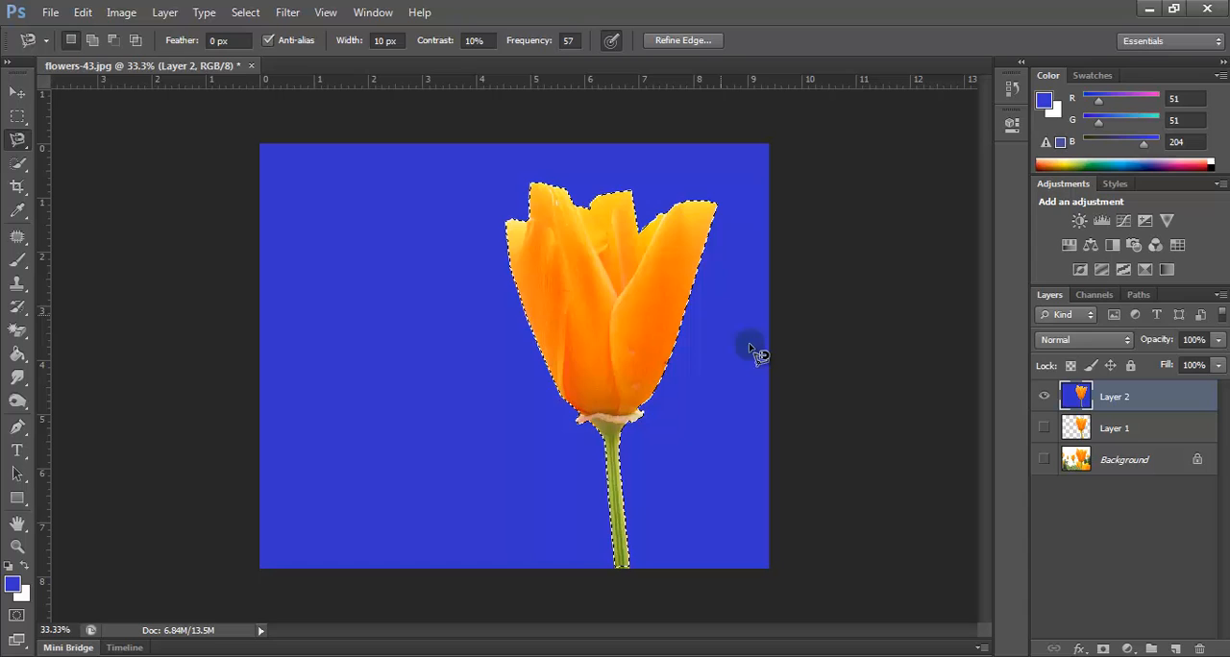
mouse_move(707, 346)
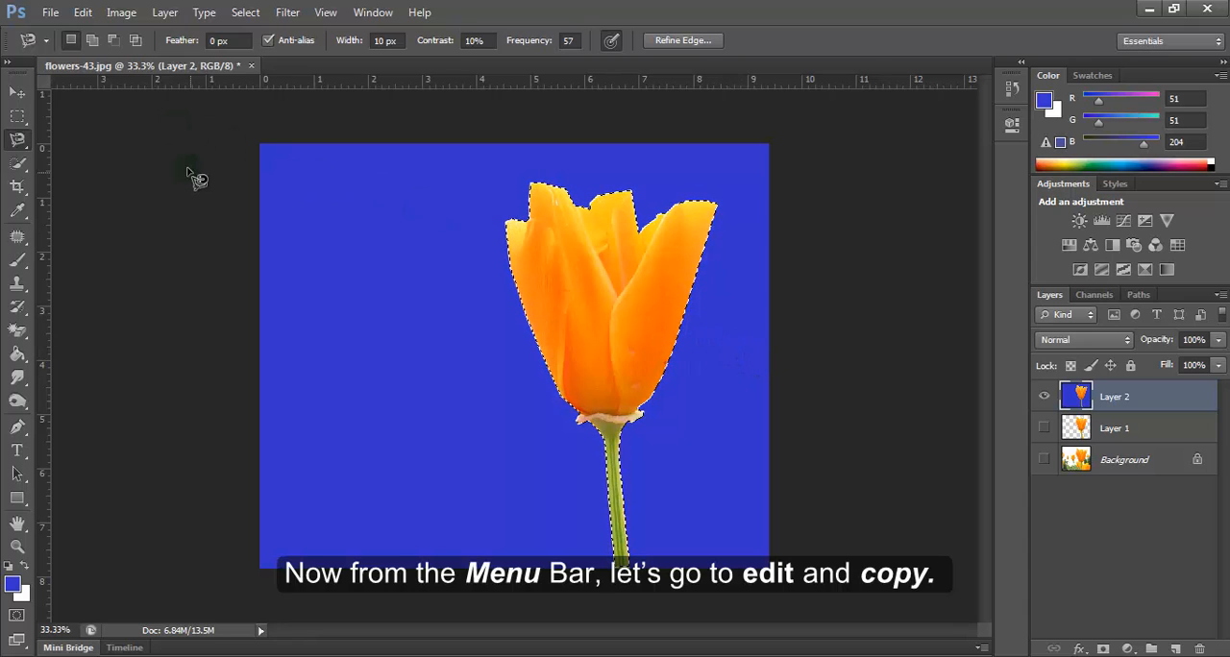
- Copy the selected tulip via Edit > Copy
left_click(81, 12)
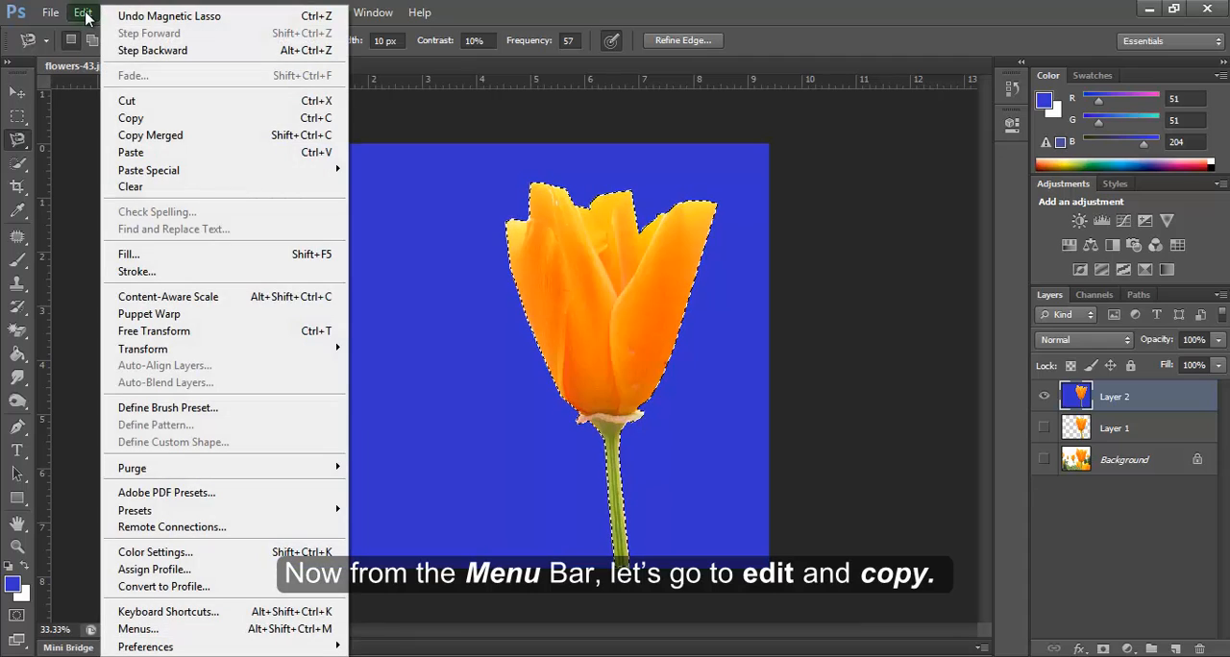
mouse_move(131, 117)
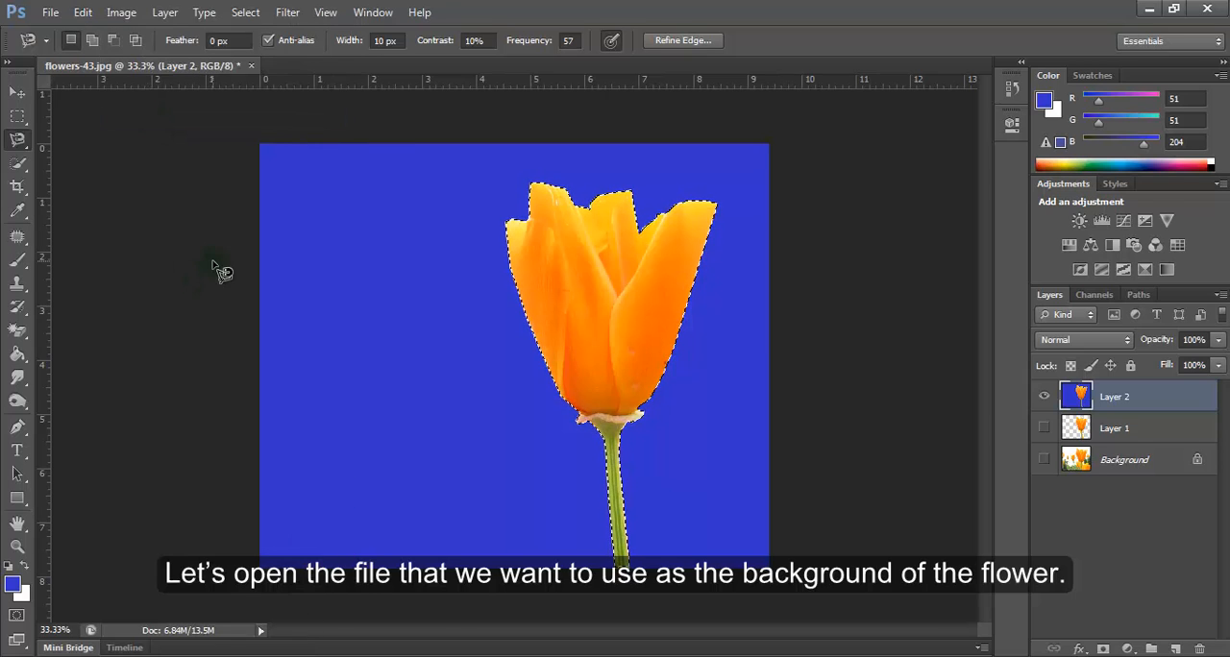
- Open the sunny sky-and-tulip-field photo from the Image folder
left_click(50, 11)
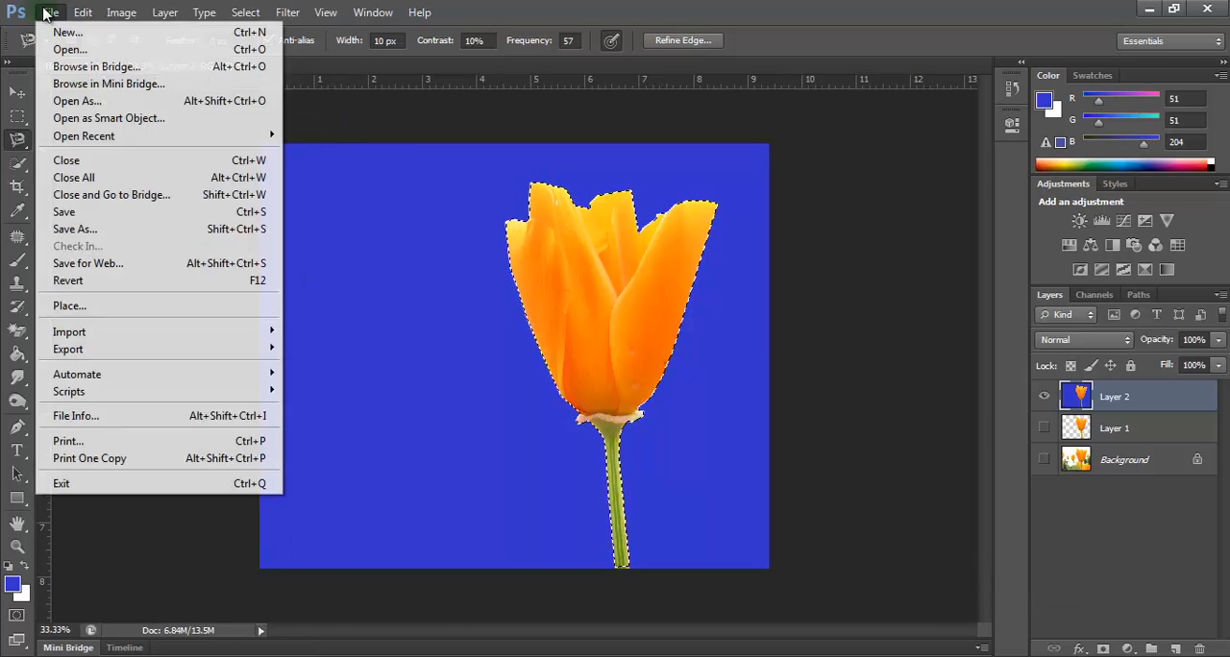
mouse_move(67, 30)
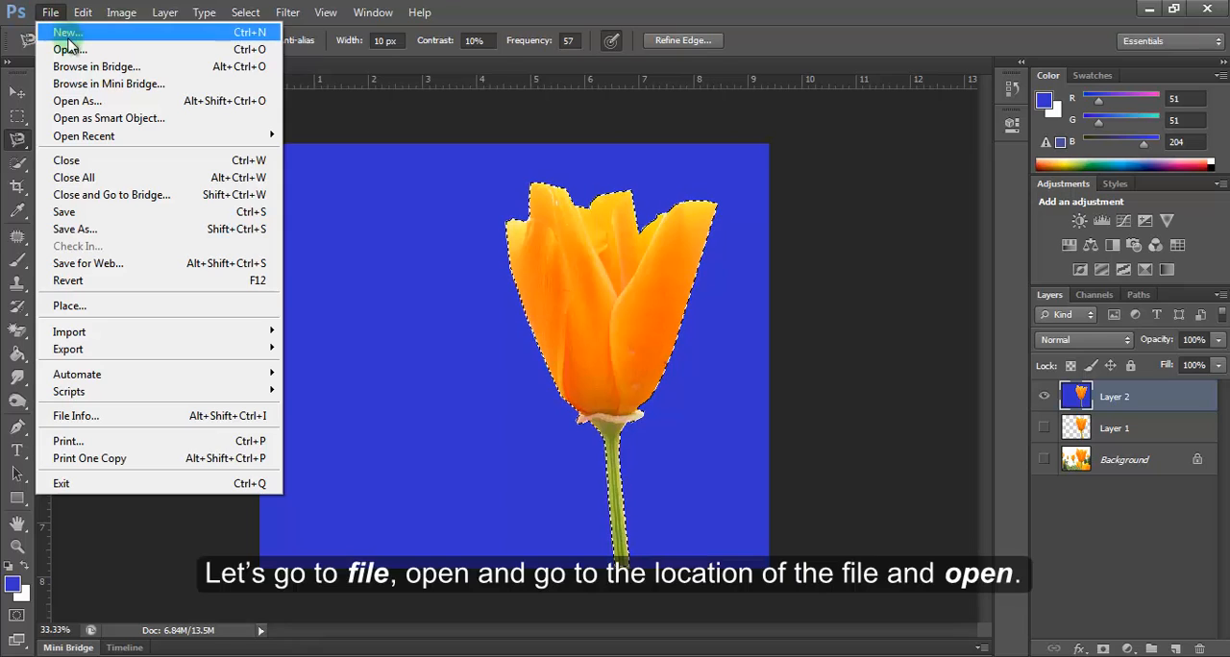
left_click(69, 50)
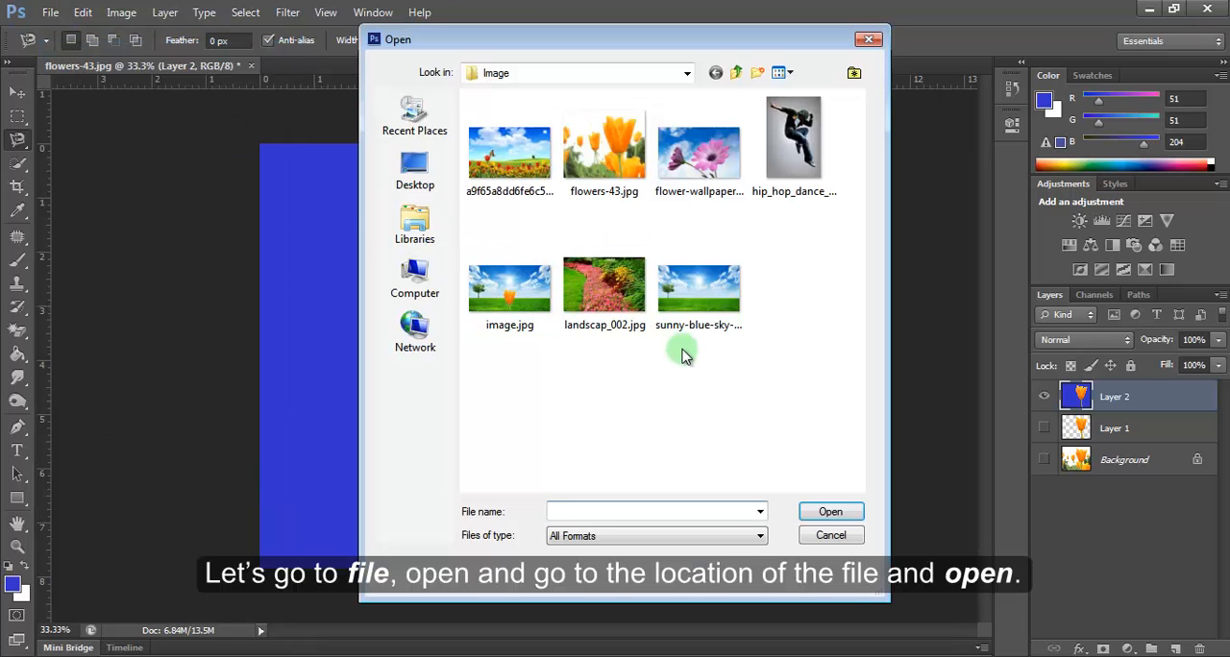
left_click(510, 144)
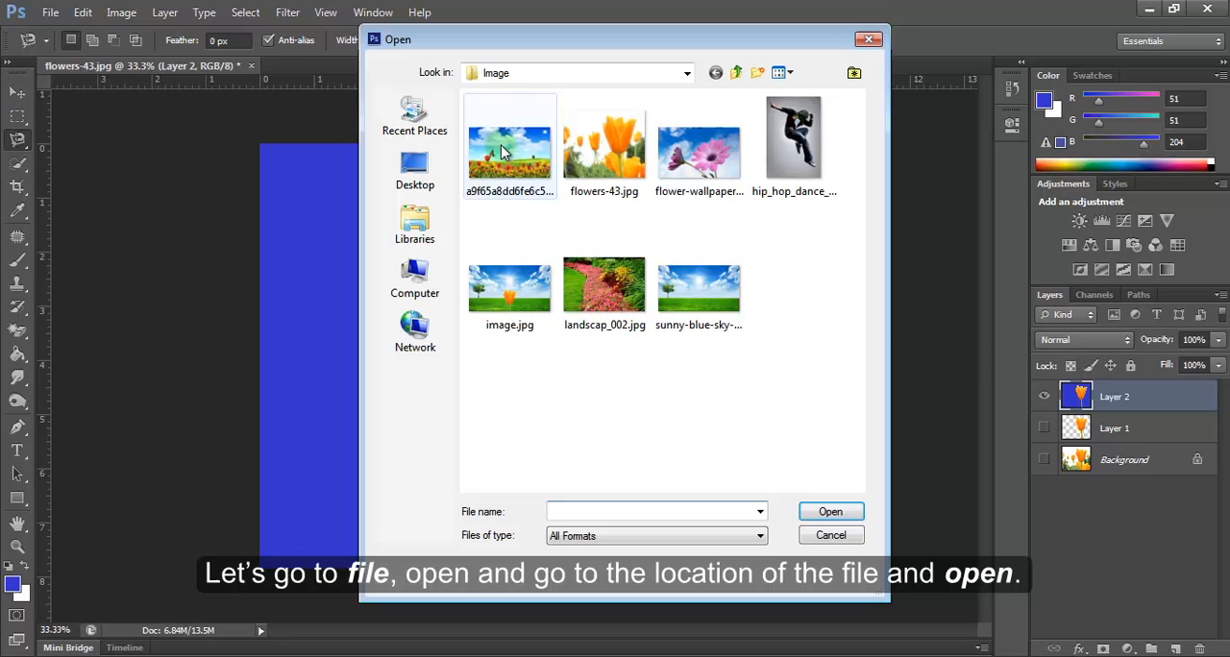
left_click(509, 144)
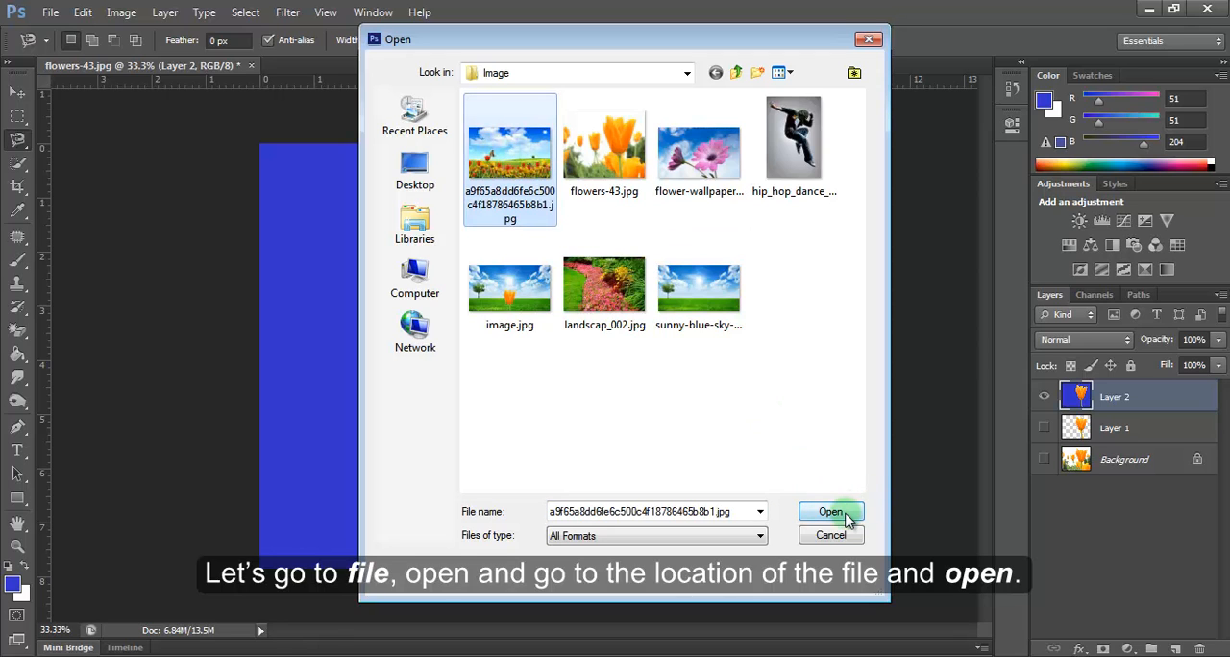
left_click(830, 511)
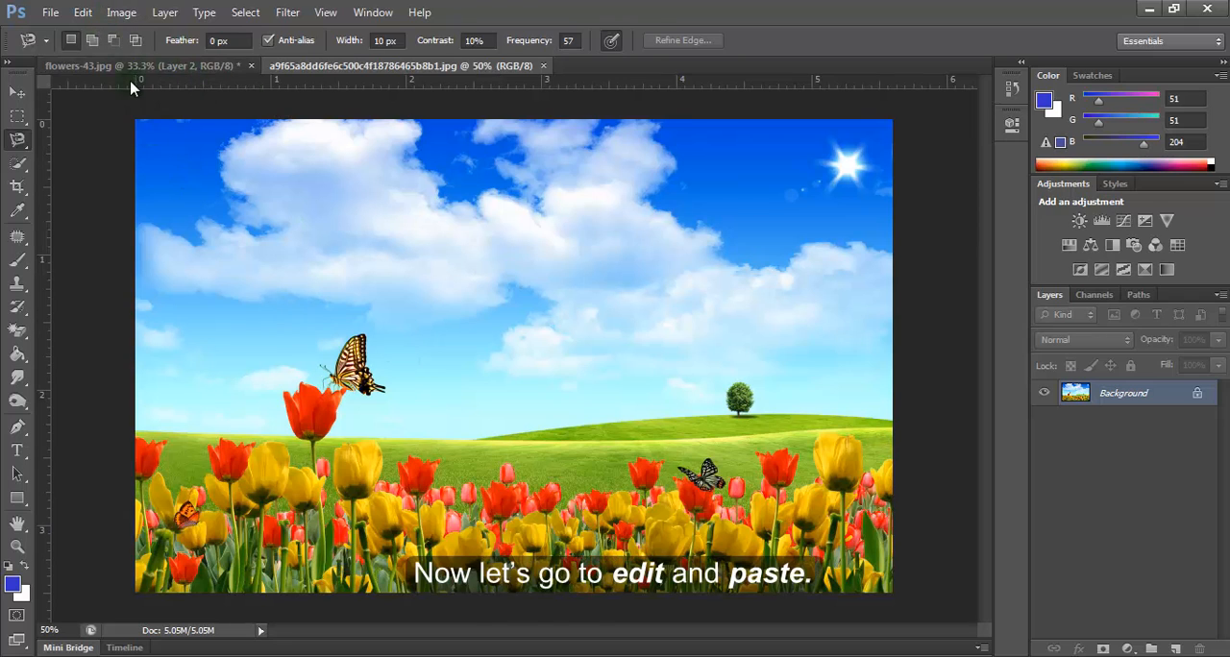
- Paste the copied tulip onto the sky photo as a new layer and begin a Free Transform
left_click(83, 12)
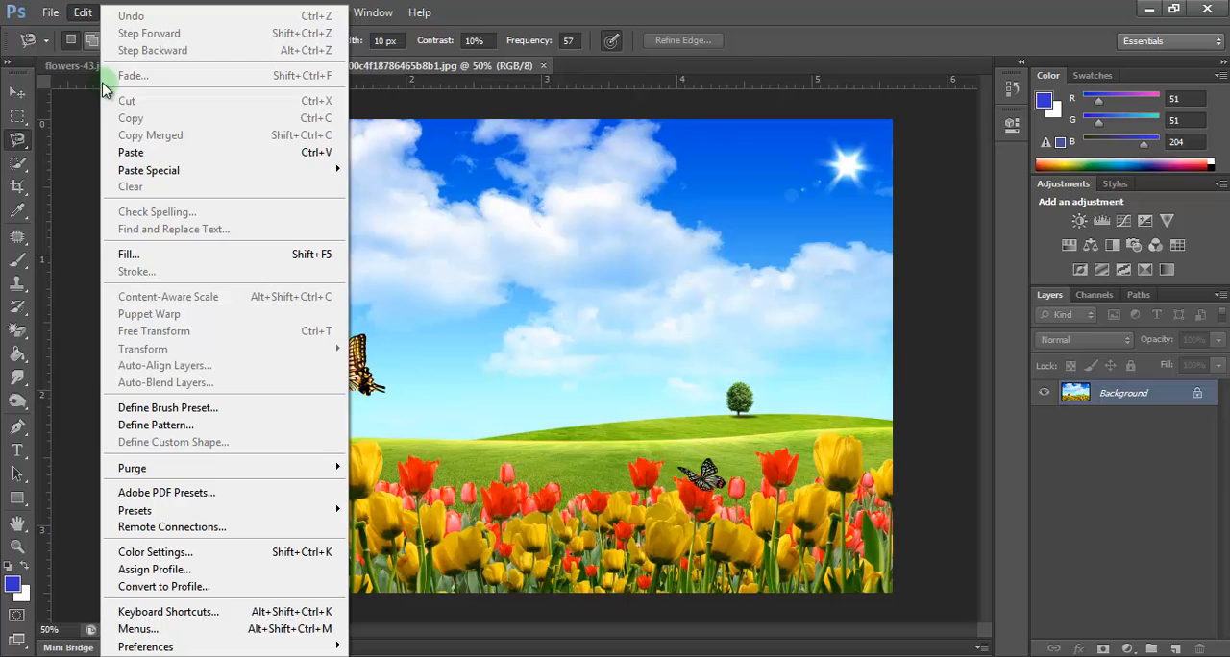
left_click(130, 152)
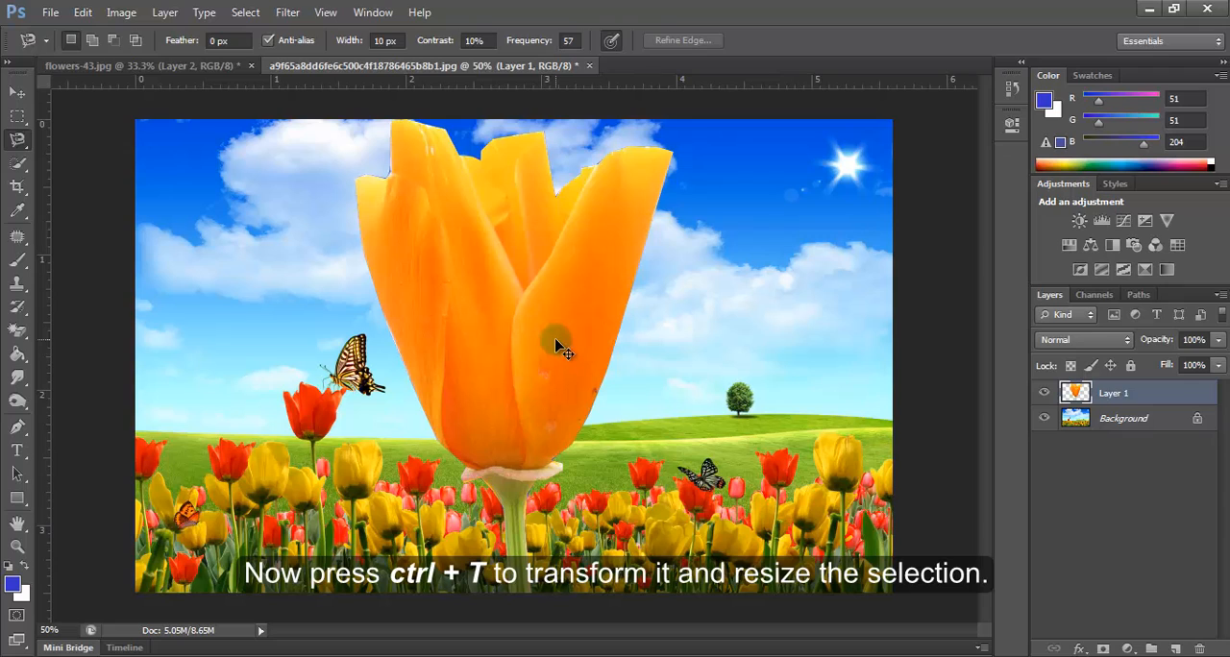
key("ctrl+t")
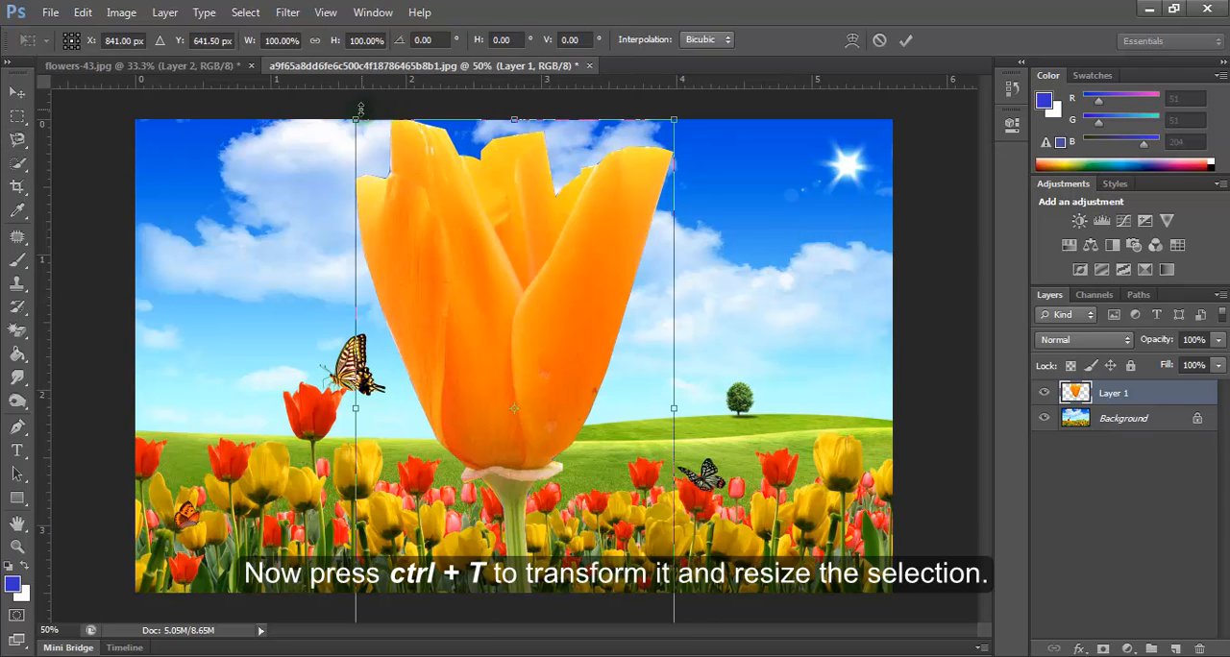